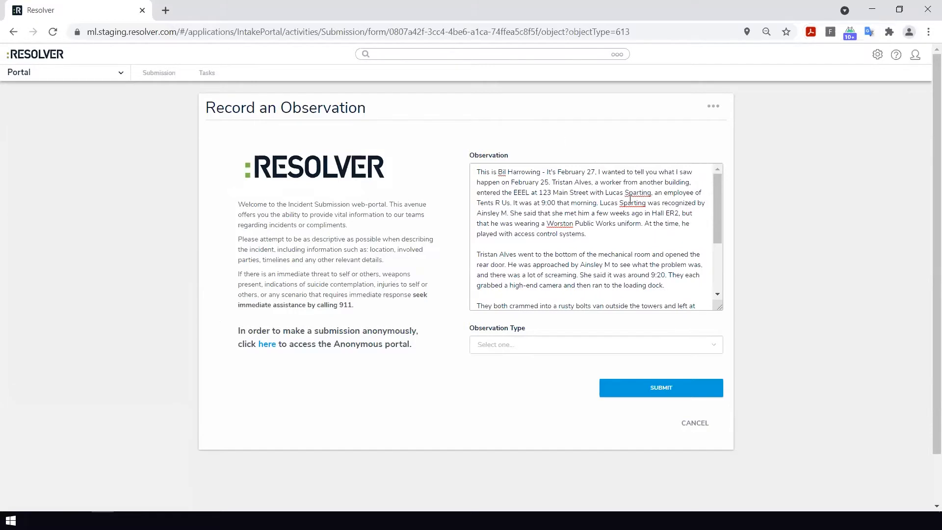
Choose Physical Security as the observation type and submit it, creating INC-17.
scroll("down", 3)
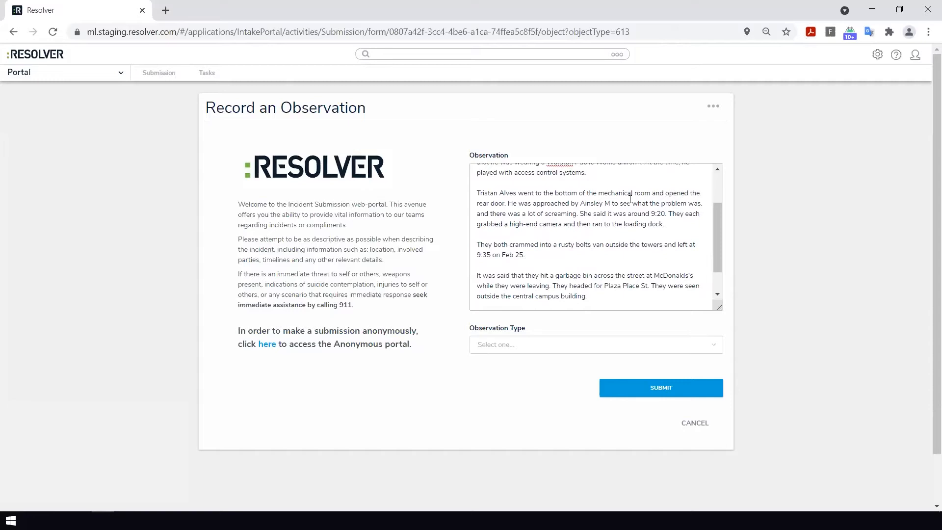
mouse_move(620, 241)
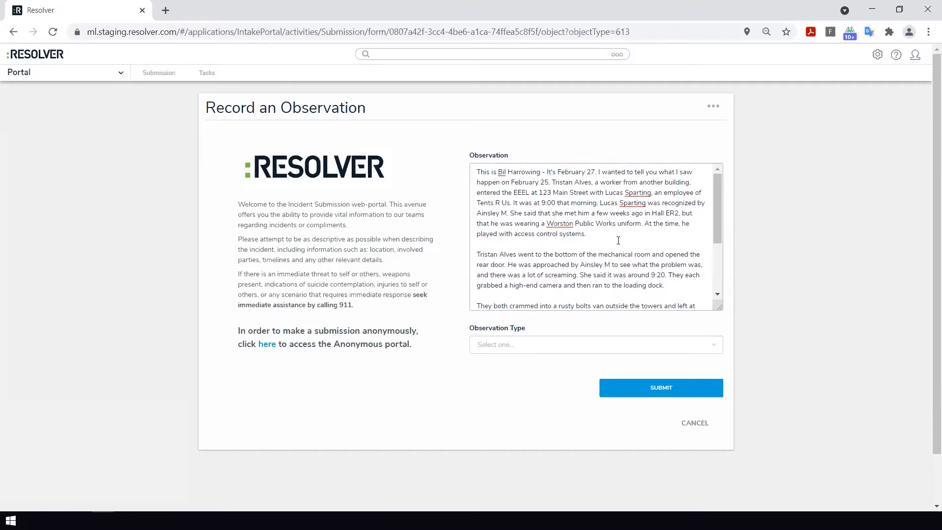
mouse_move(536, 334)
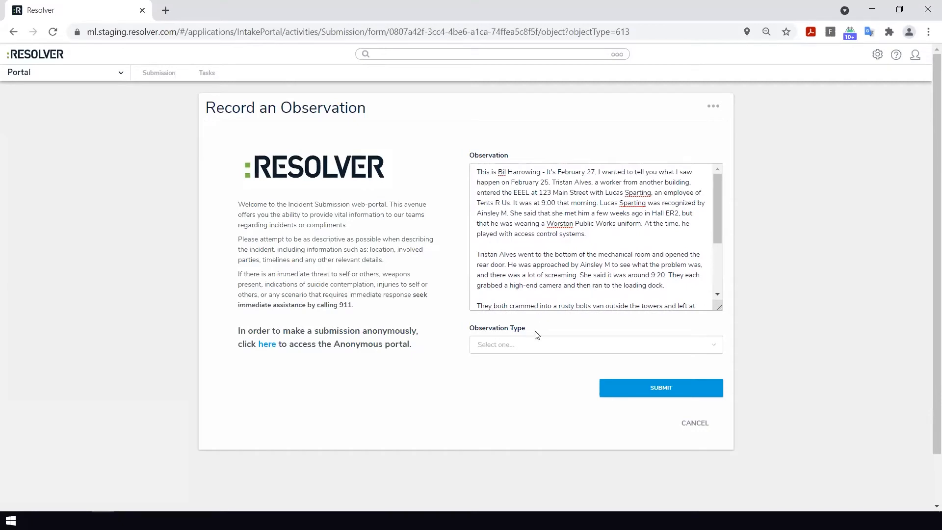
left_click(595, 344)
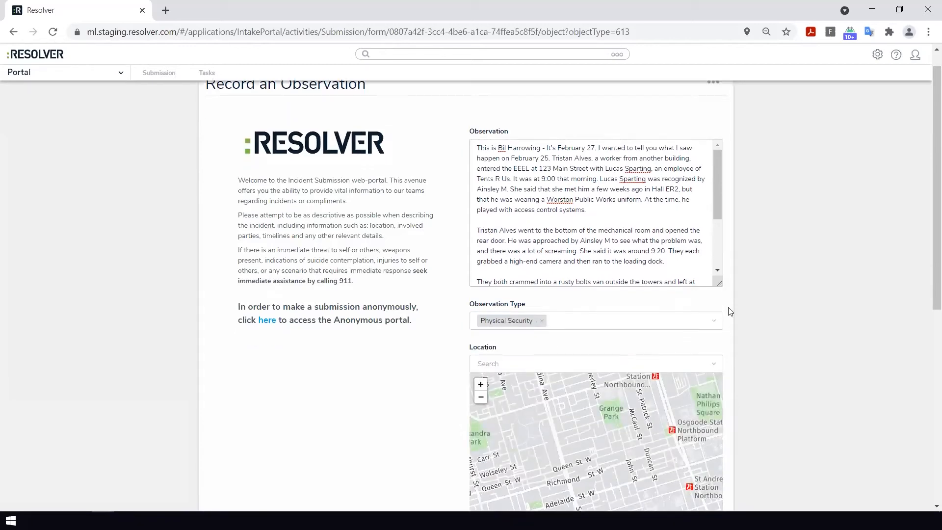
scroll("down", 3)
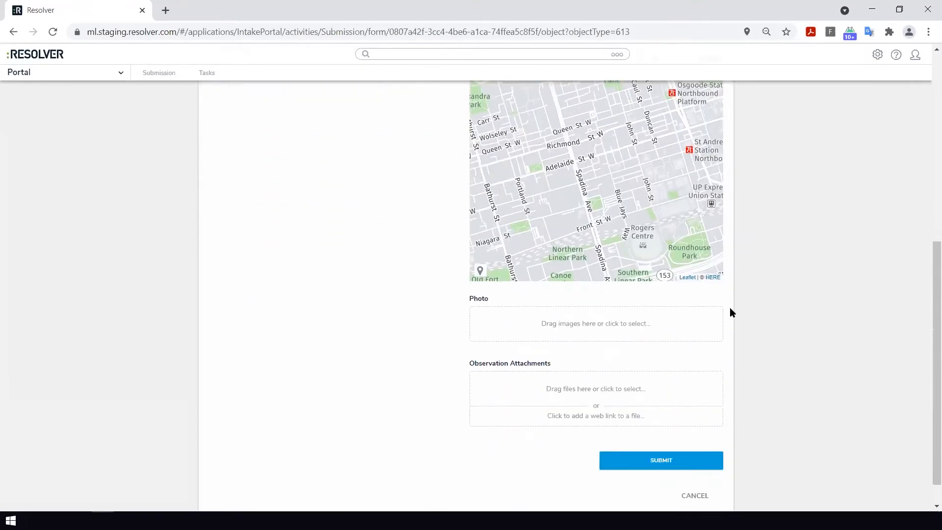
scroll("down", 3)
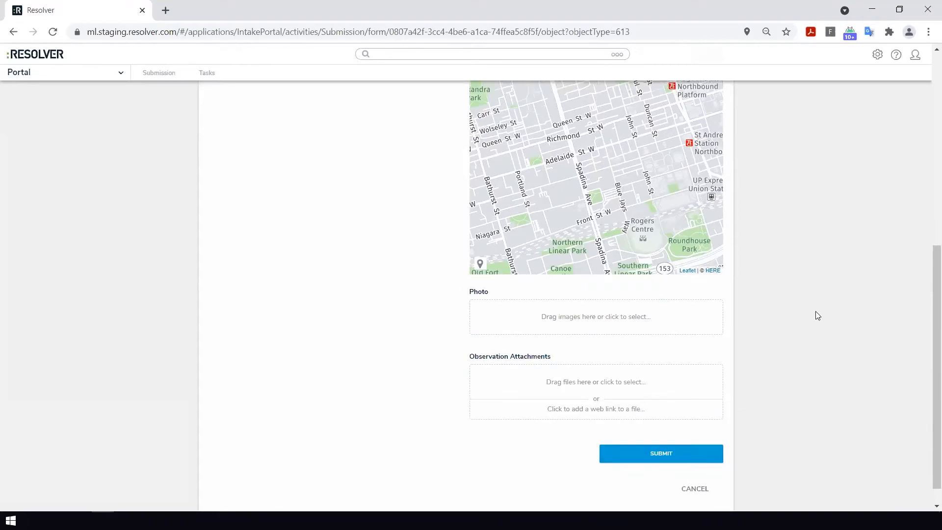
left_click(661, 453)
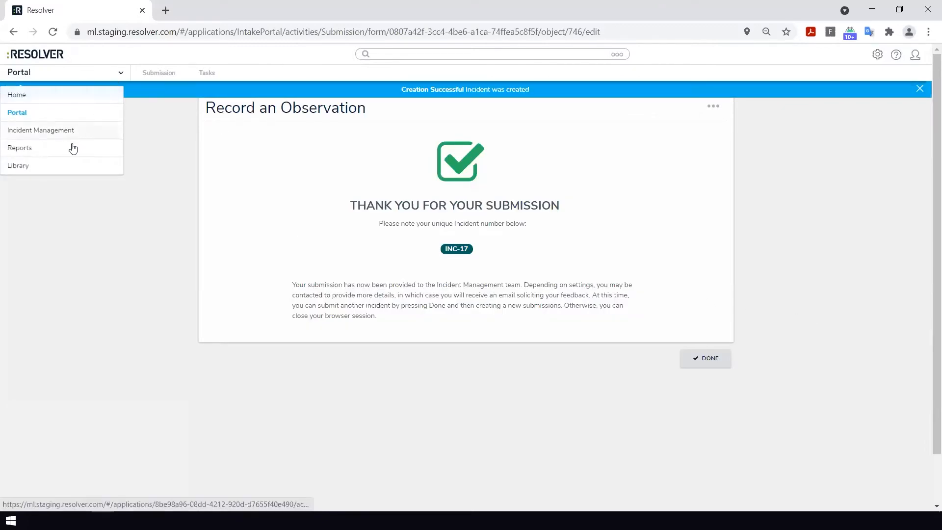
Switch to Incident Management and open the INC-15 Stolen Propety submission.
left_click(40, 129)
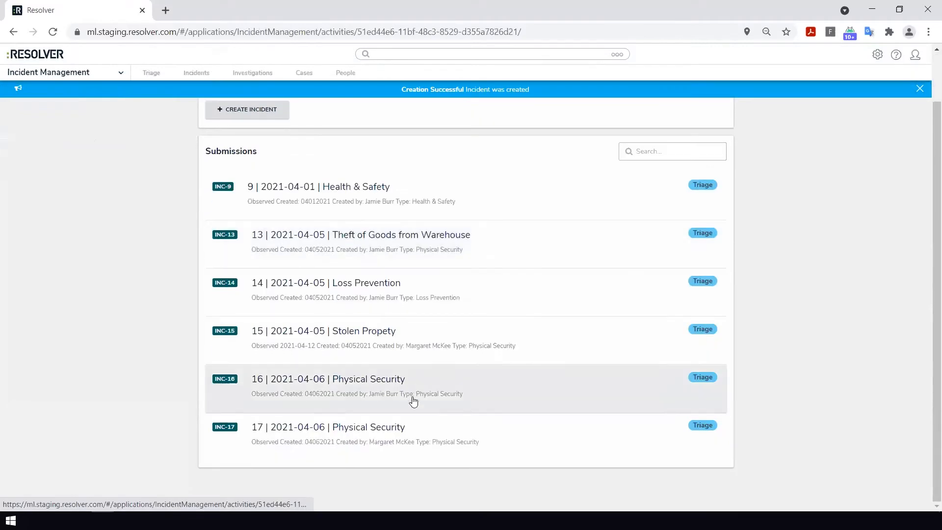
left_click(323, 331)
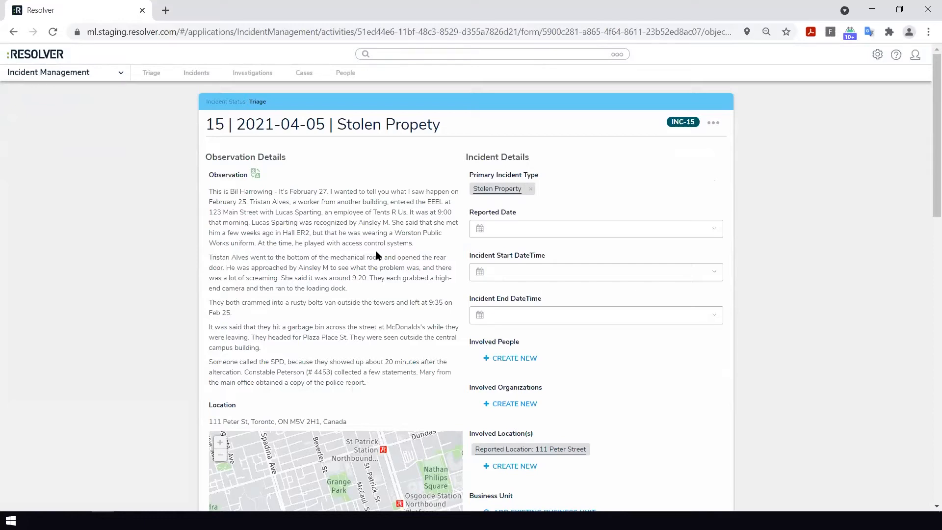
mouse_move(271, 190)
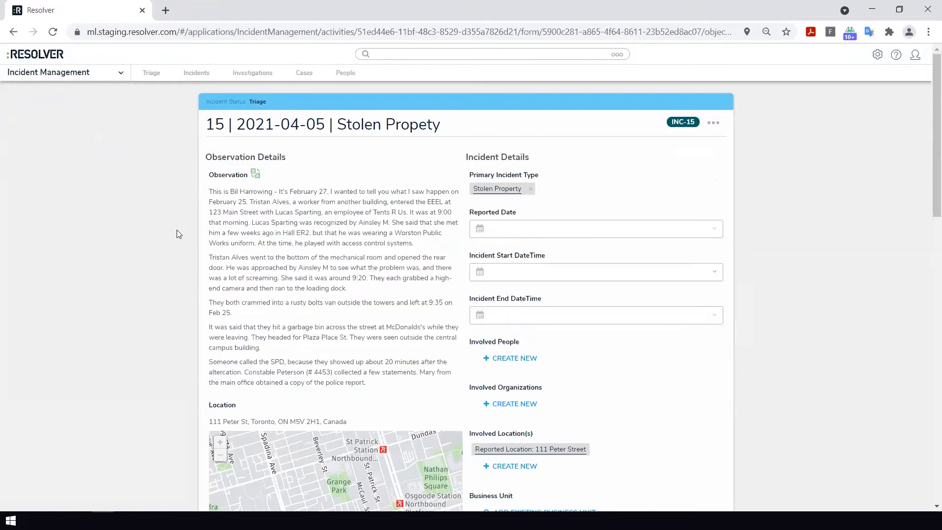
mouse_move(255, 175)
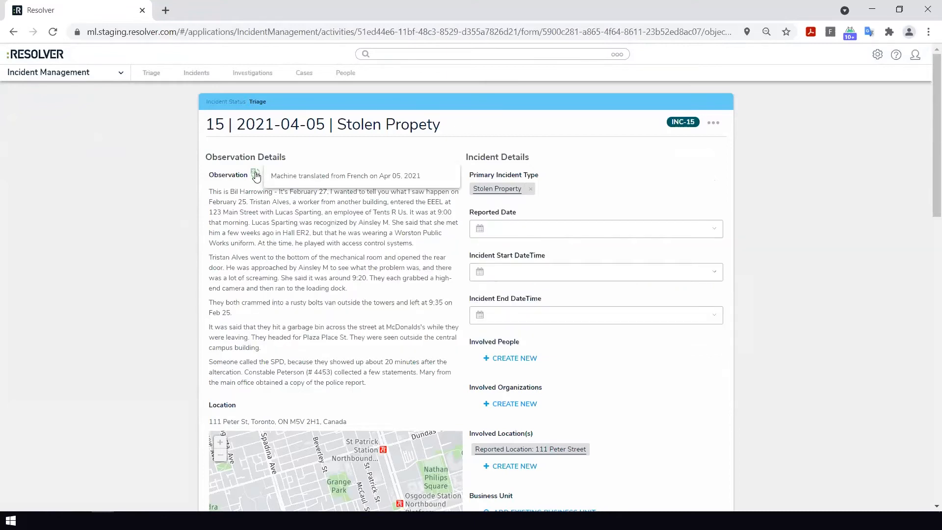
Toggle the observation to its original French and back to English, then show the incident actions.
left_click(255, 175)
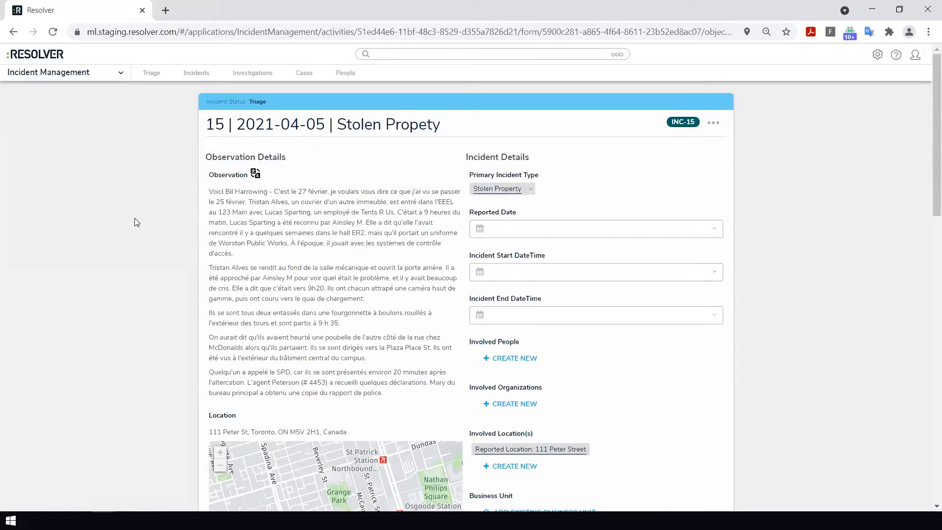
mouse_move(255, 175)
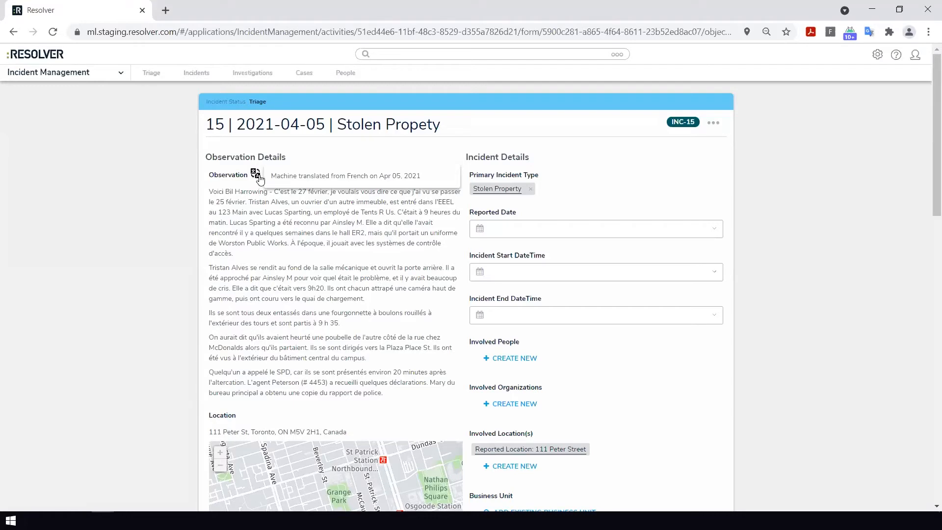
left_click(255, 175)
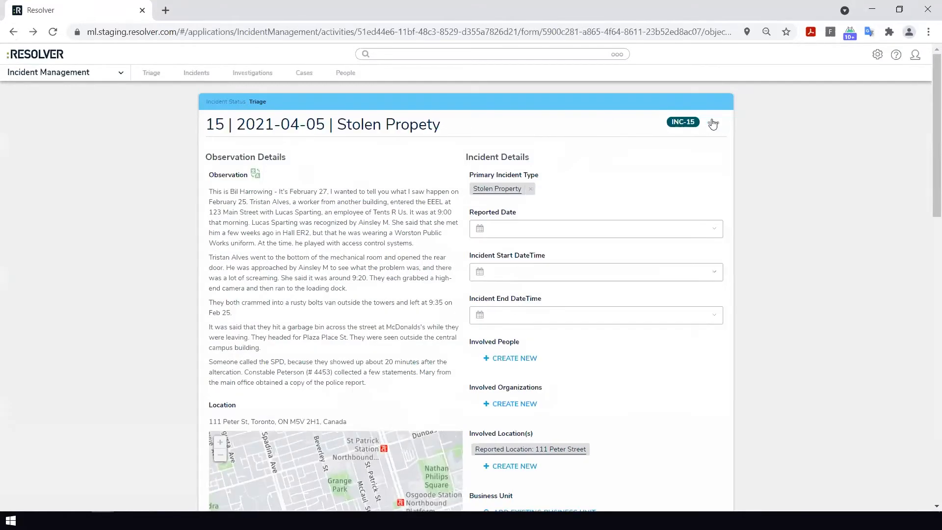
left_click(714, 123)
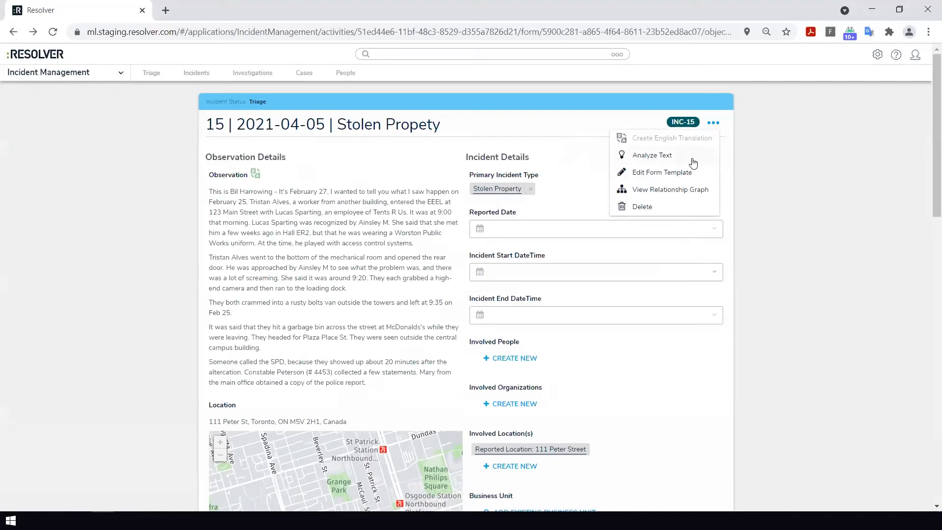
Run Analyze Text so people, places, dates and keywords are tagged in Intelligent Triage.
left_click(652, 154)
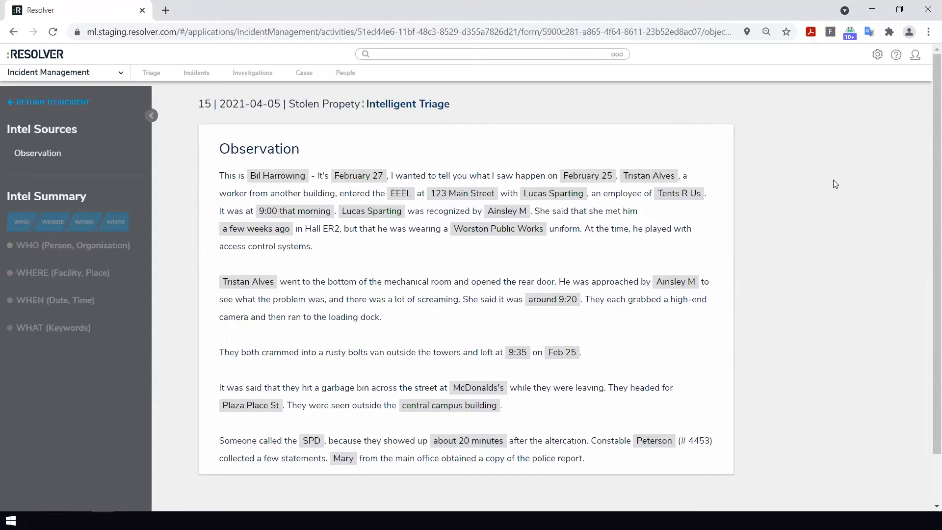
mouse_move(820, 183)
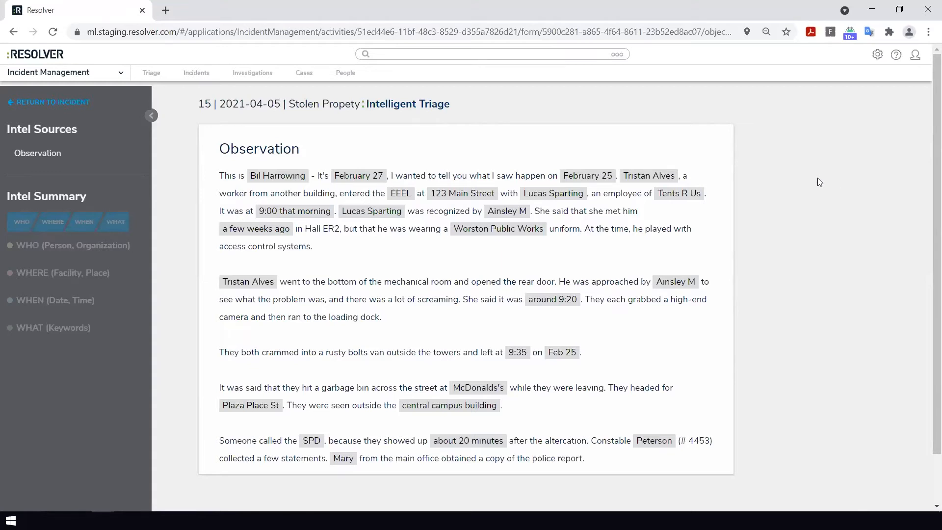
mouse_move(143, 299)
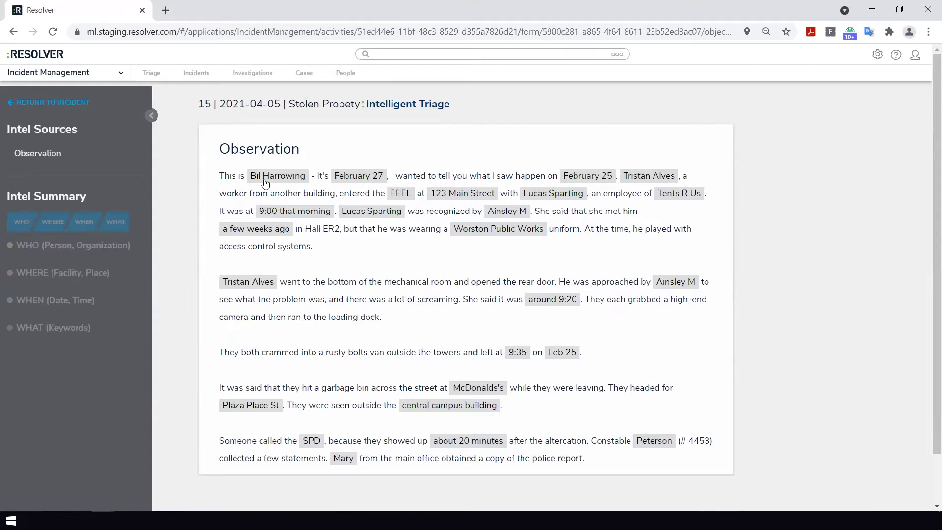
Link narrator Bil Harrowing to INC-15 as an involved person of type Witness.
left_click(276, 176)
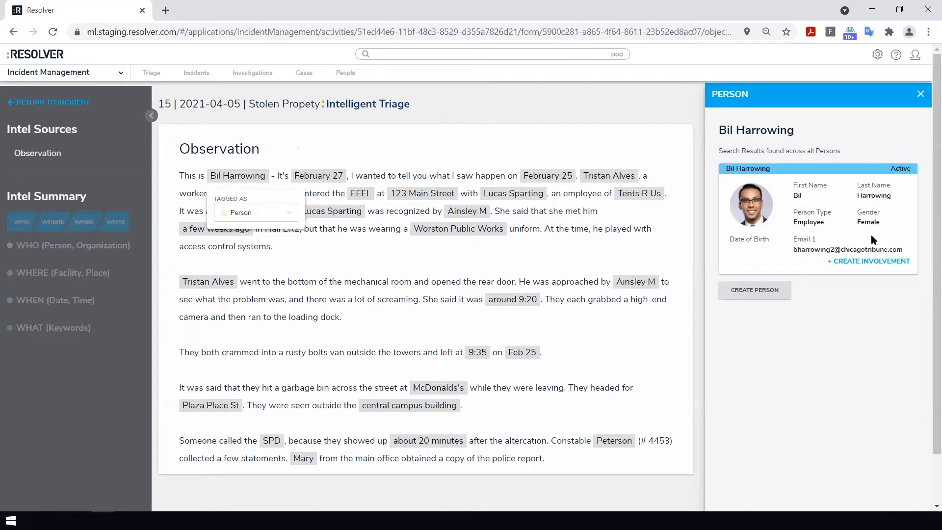
mouse_move(870, 244)
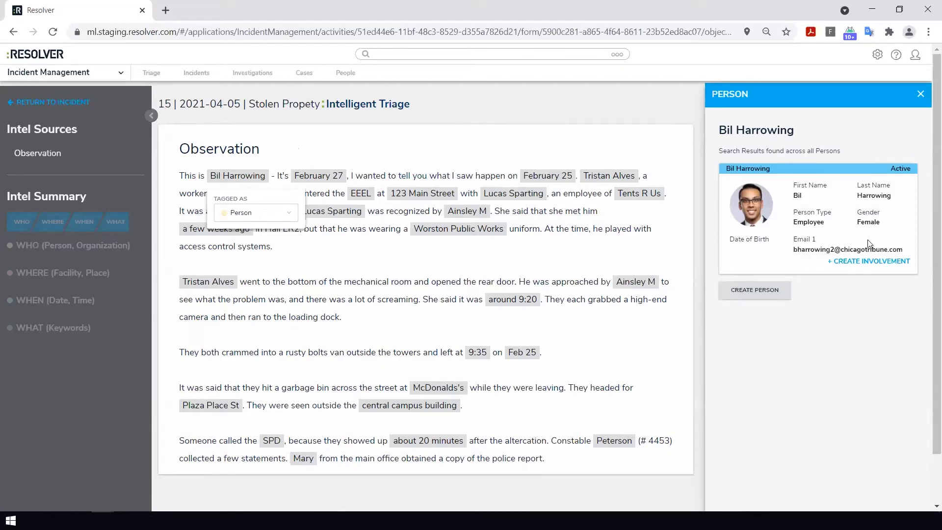
mouse_move(868, 261)
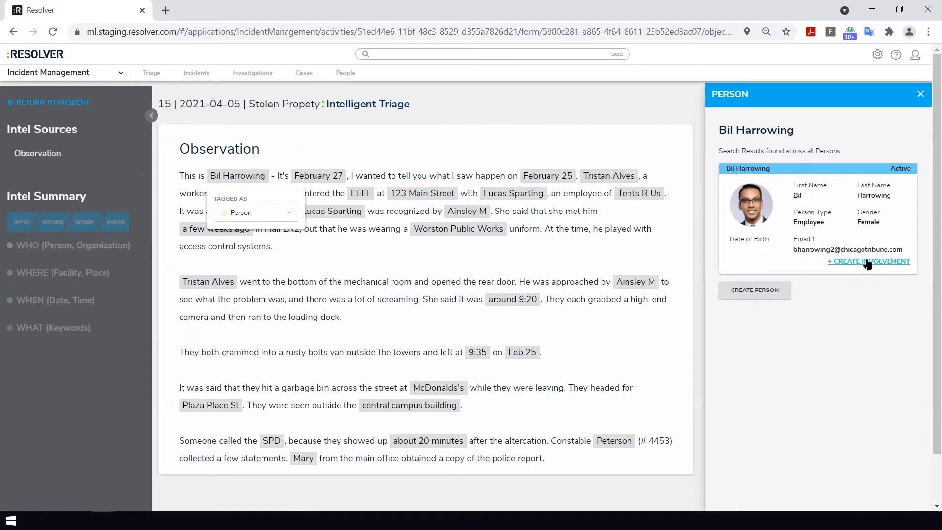
left_click(868, 261)
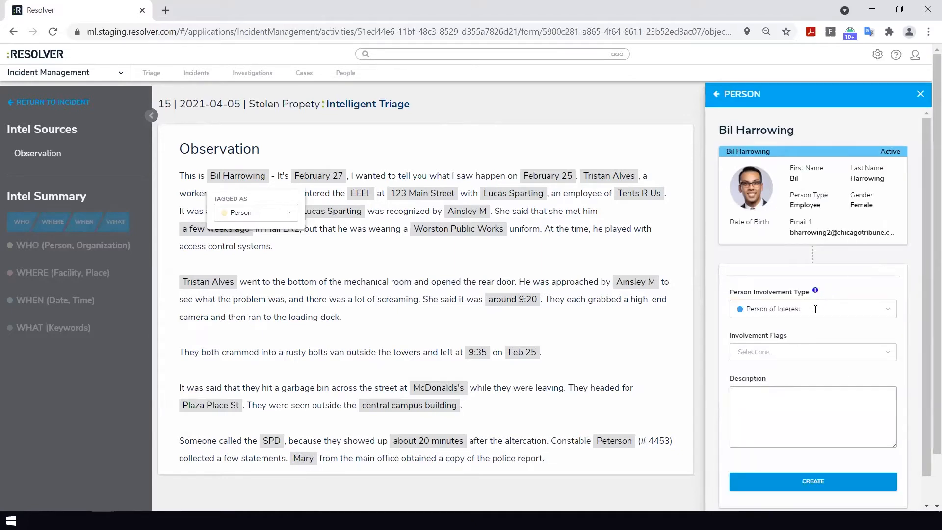
left_click(812, 308)
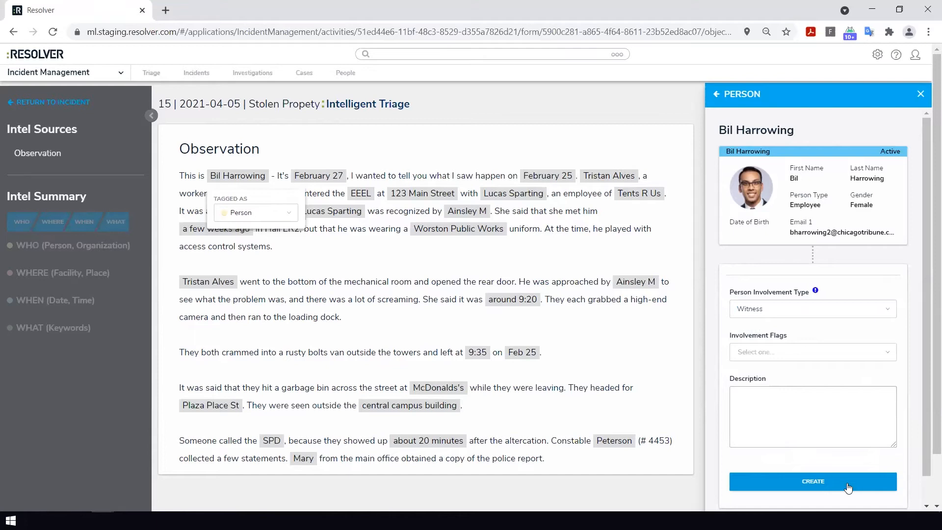
mouse_move(709, 322)
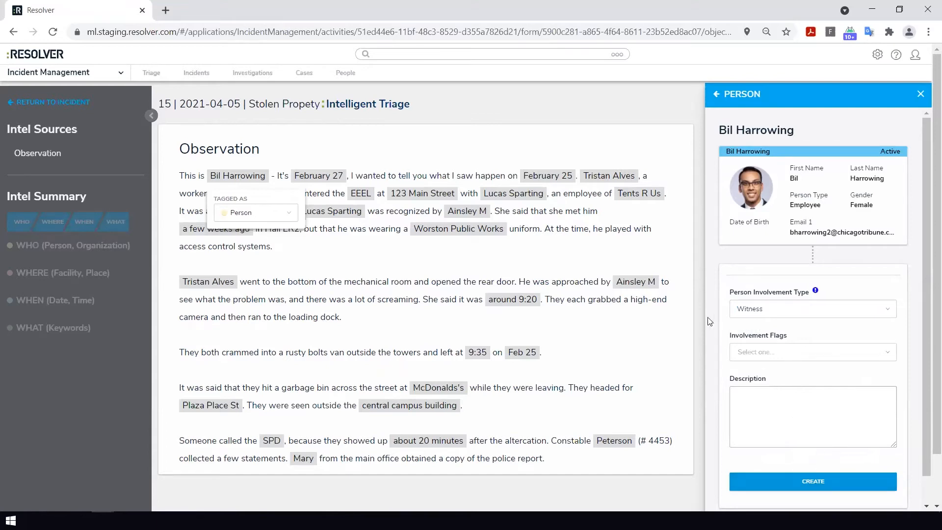
left_click(812, 481)
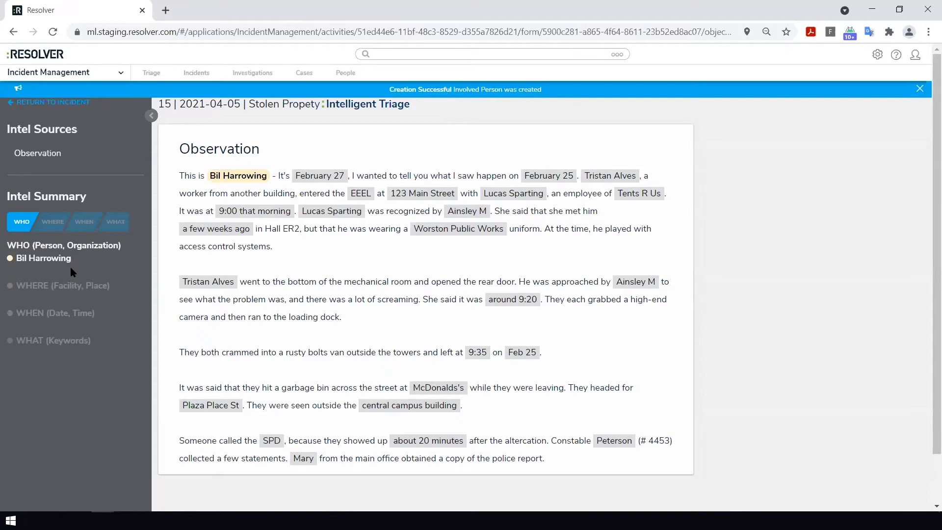
left_click(920, 88)
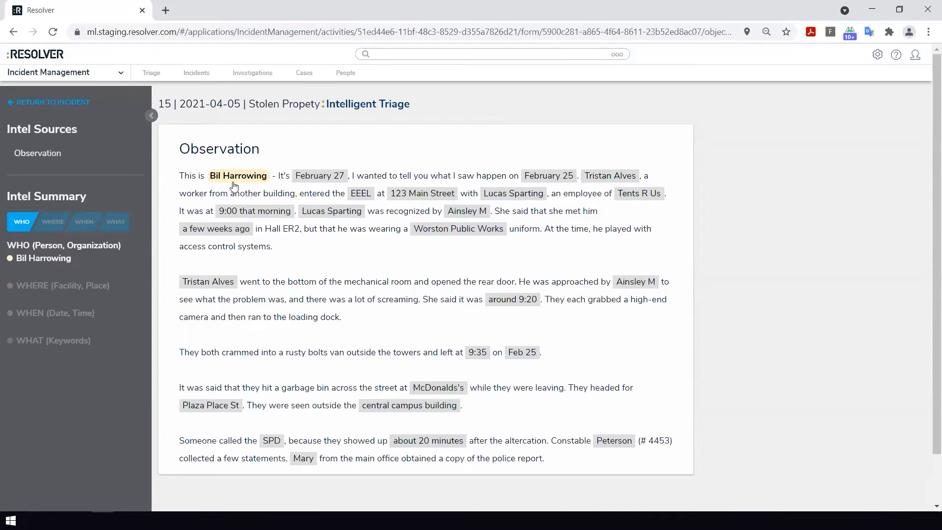
mouse_move(239, 188)
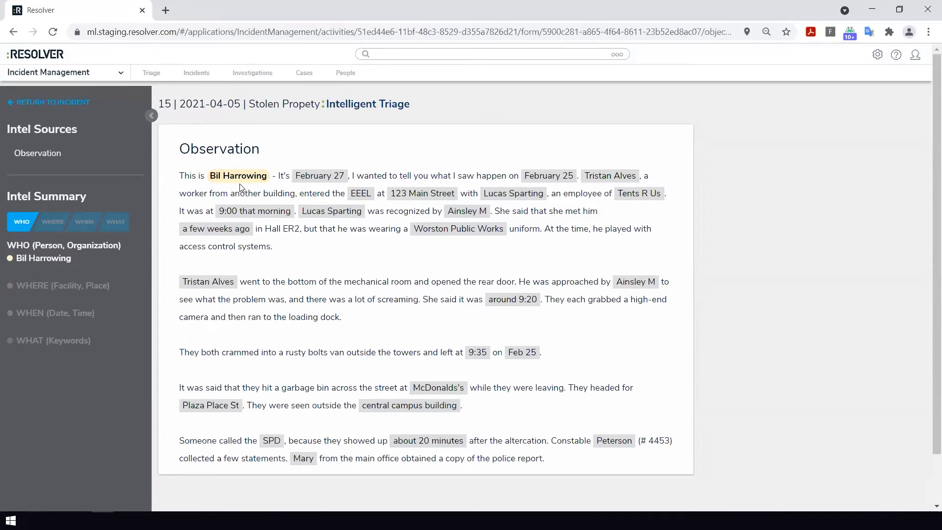
left_click(609, 175)
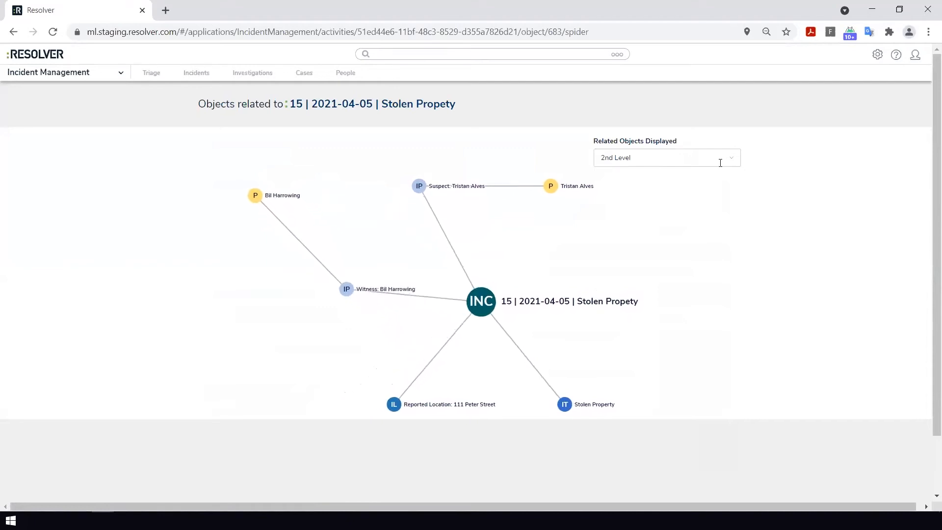
left_click(665, 157)
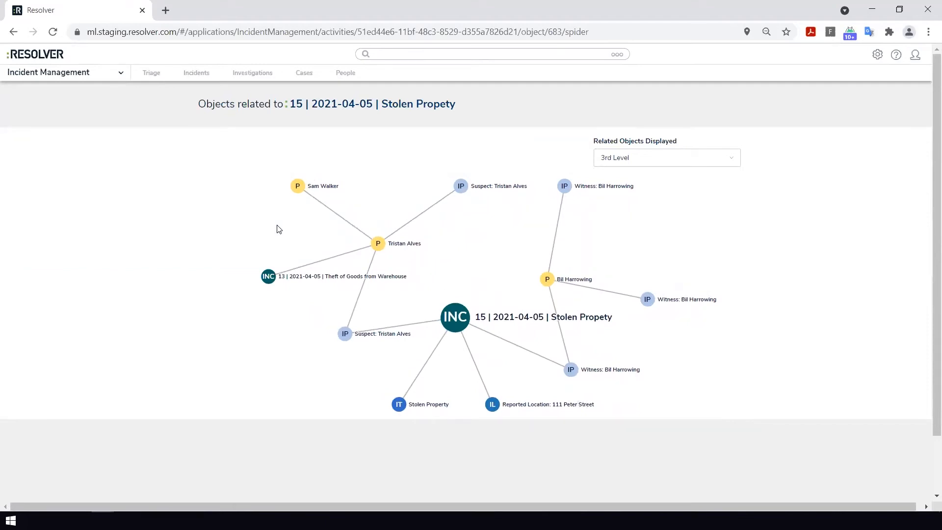
mouse_move(13, 31)
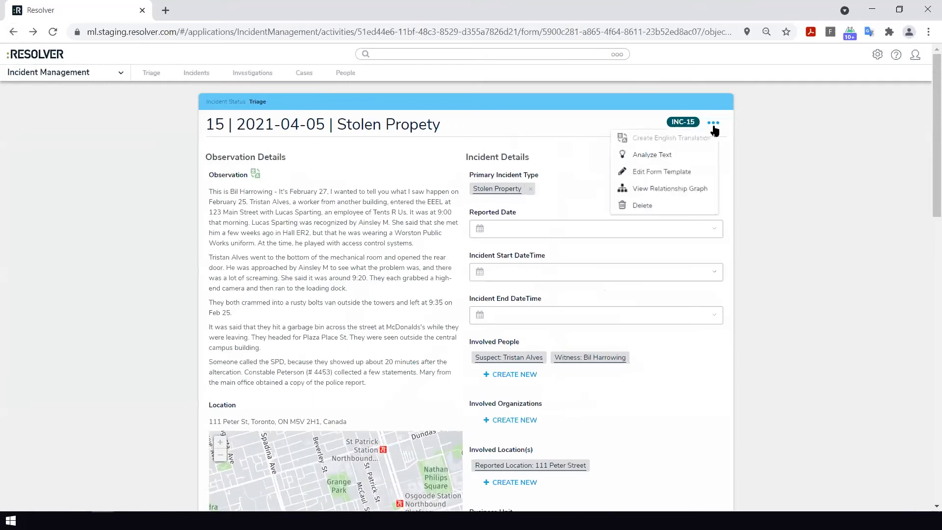
Re-run Analyze Text, now listing Tristan Alves under WHO beside Bil Harrowing.
left_click(651, 154)
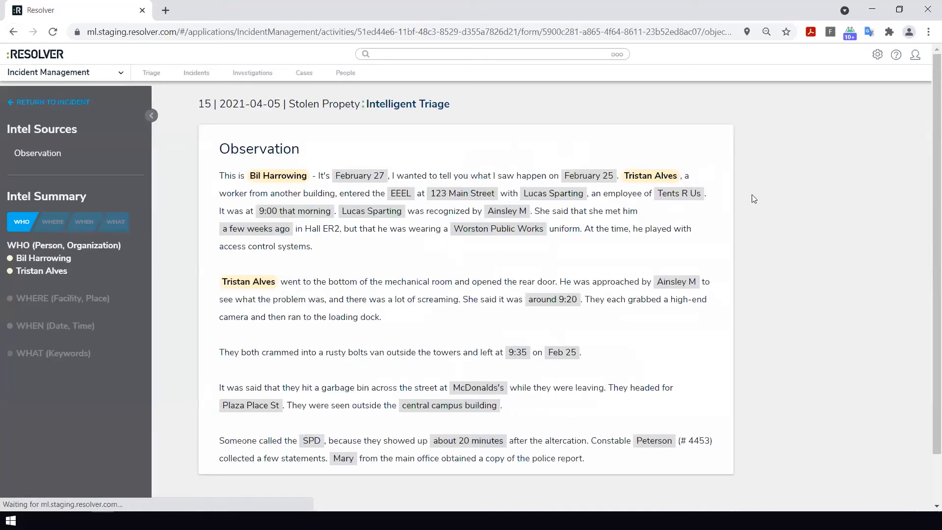
mouse_move(760, 200)
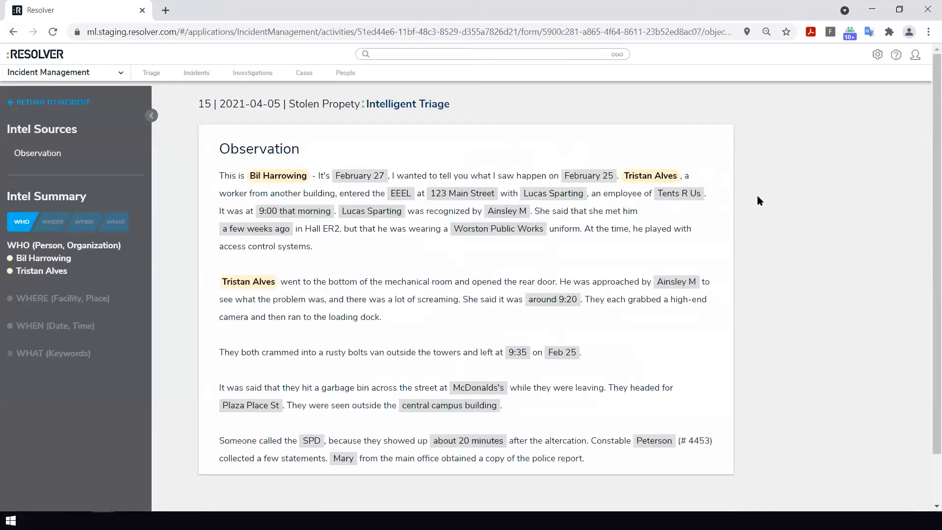
mouse_move(554, 193)
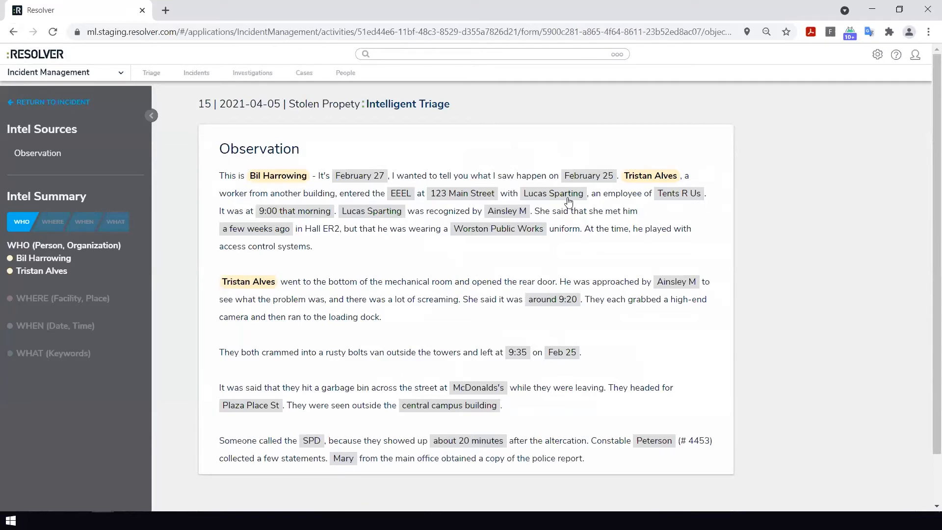
mouse_move(567, 201)
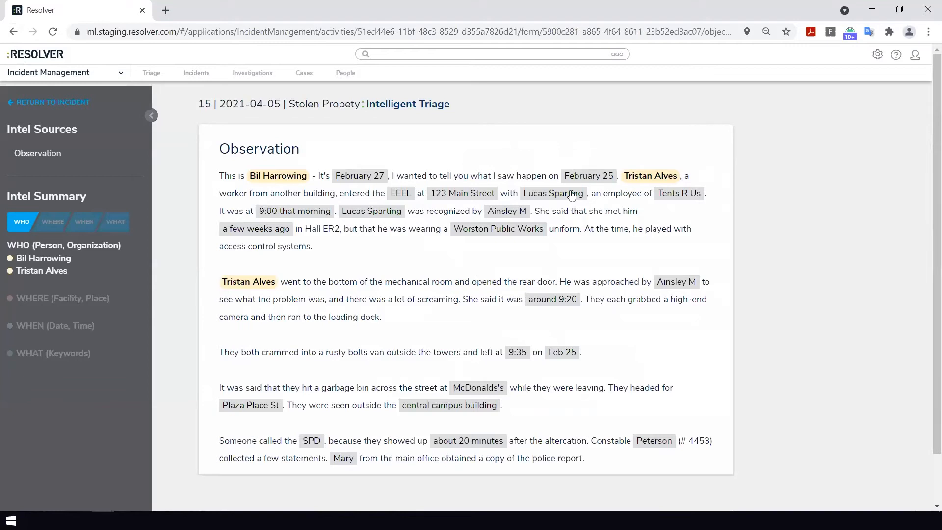
left_click(552, 193)
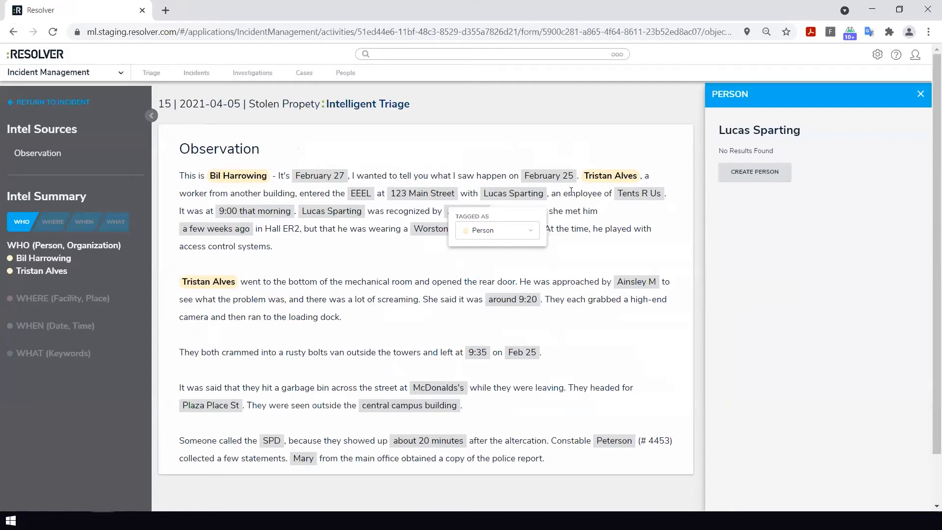
mouse_move(892, 130)
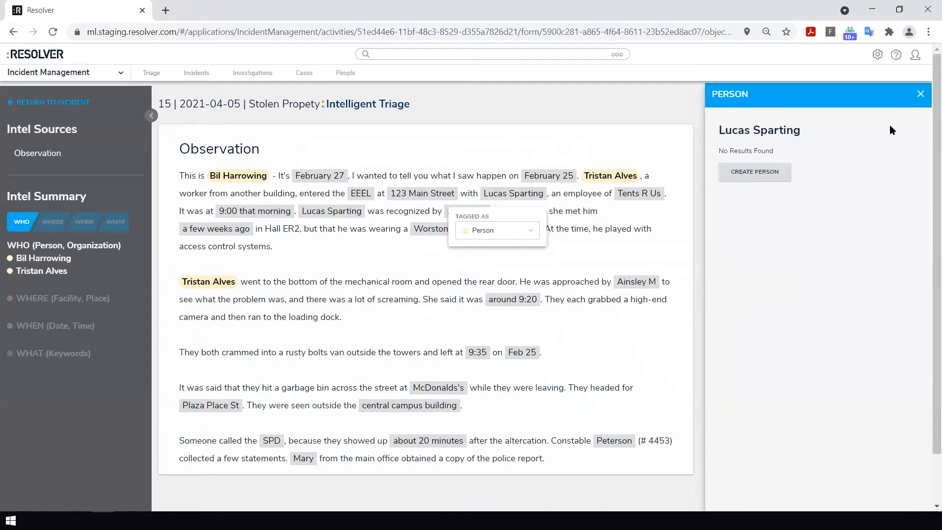
left_click(753, 172)
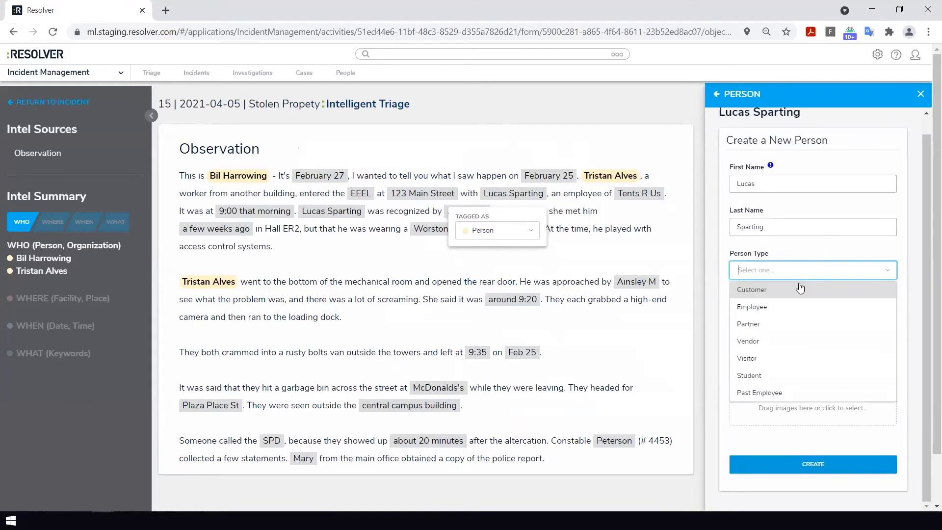
left_click(751, 288)
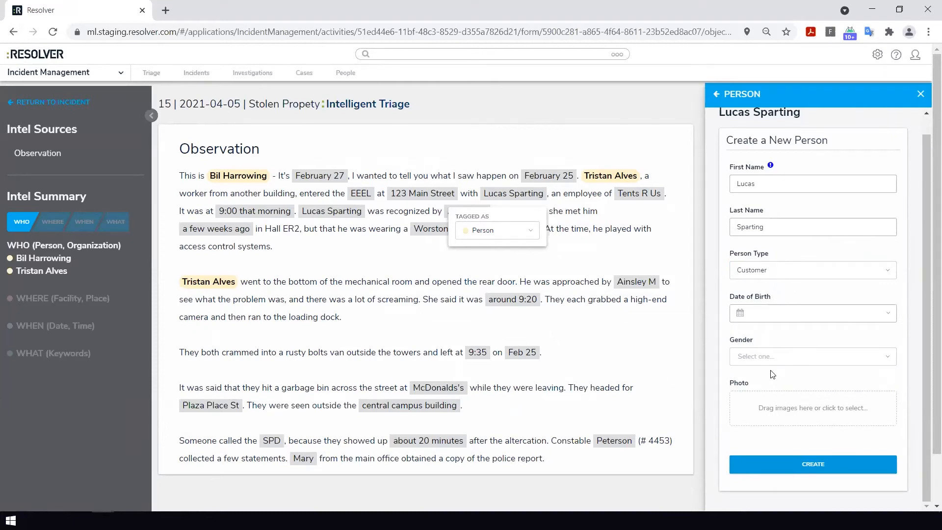
mouse_move(711, 385)
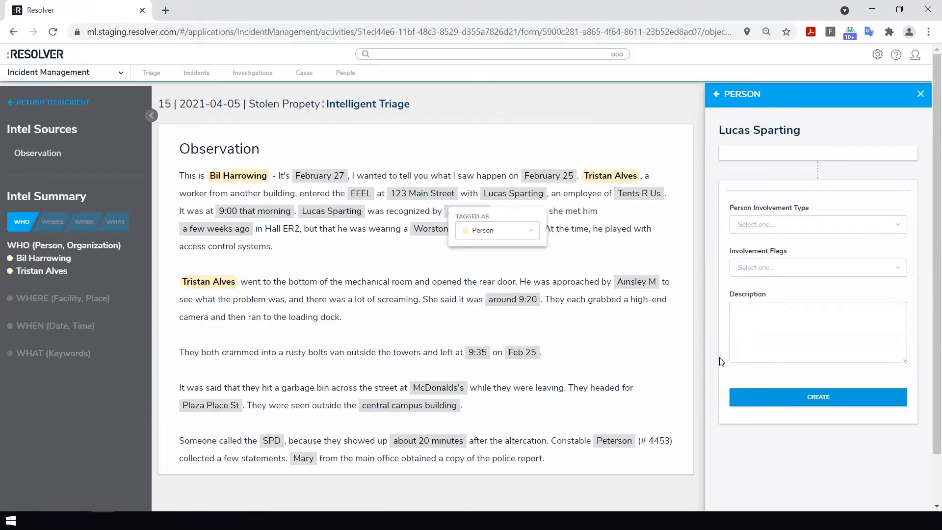
left_click(817, 396)
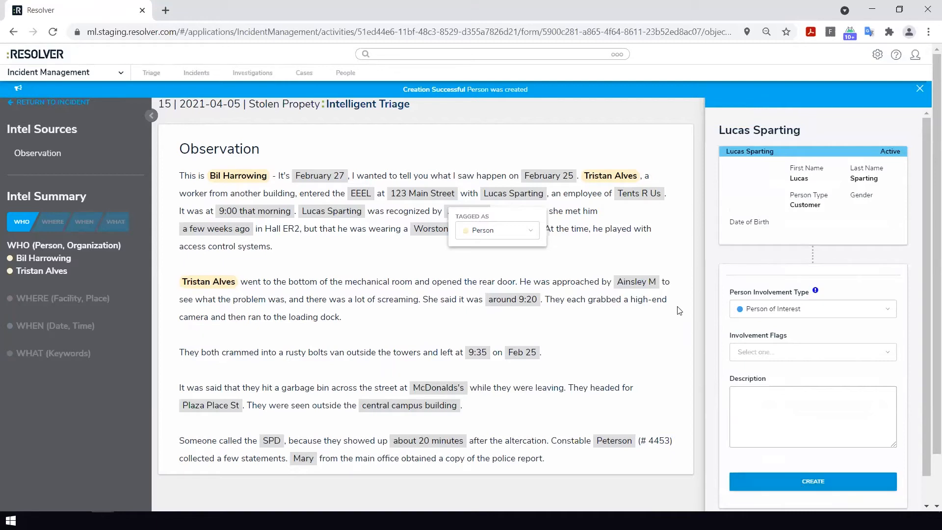
left_click(813, 481)
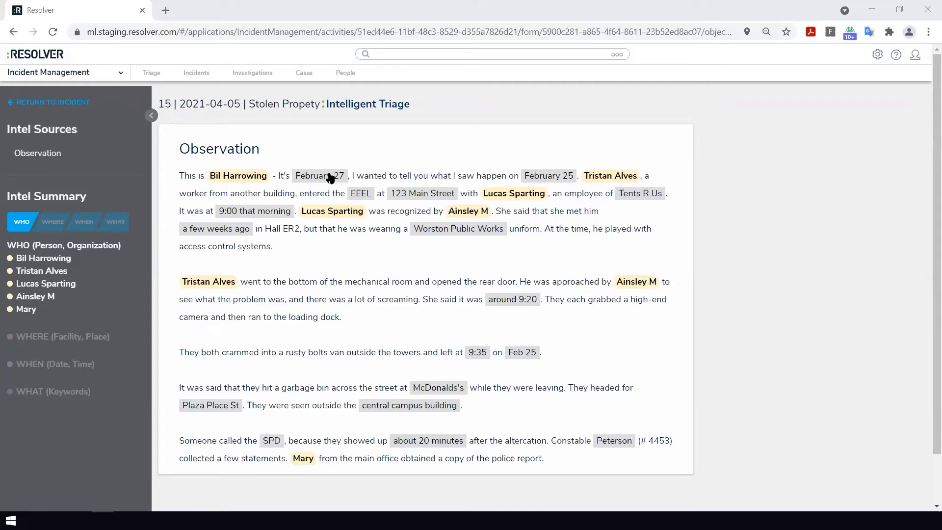
Confirm February 27 and save it as the incident's Reported Date.
left_click(319, 175)
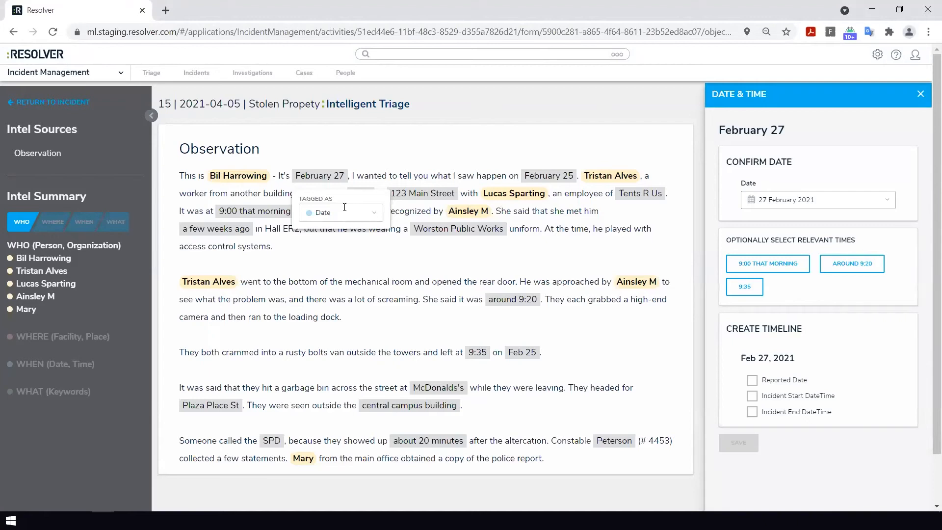
mouse_move(885, 326)
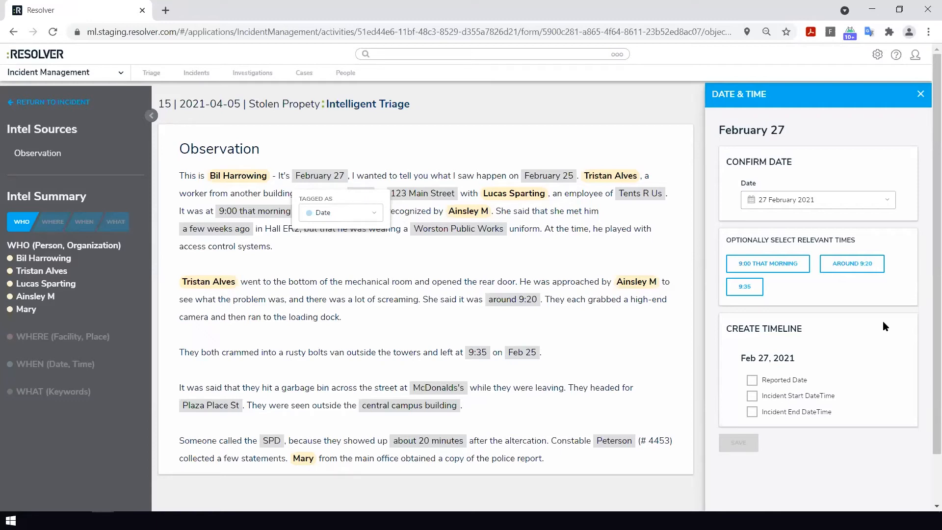
left_click(753, 380)
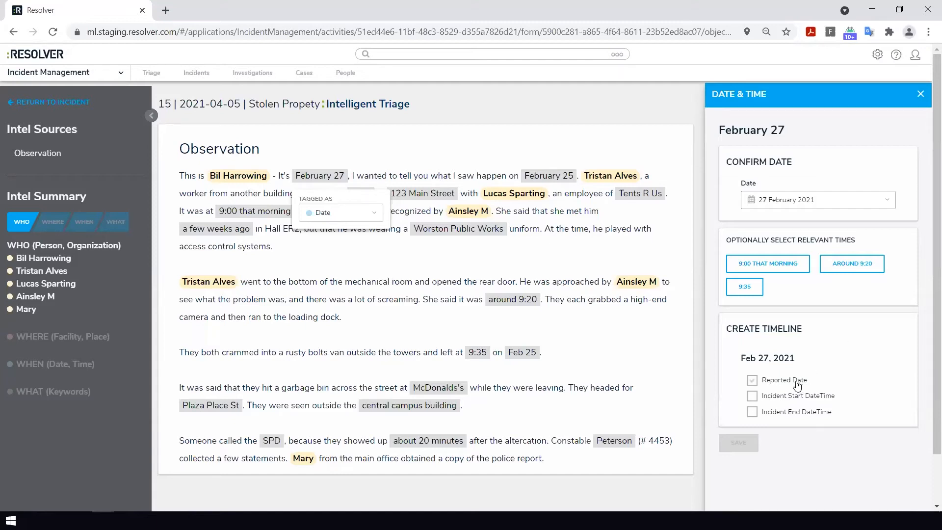
left_click(751, 380)
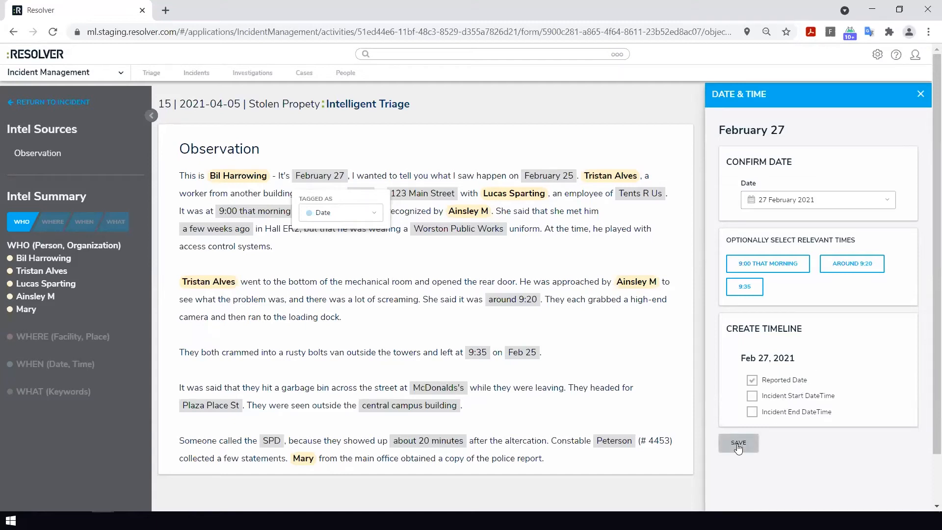
left_click(738, 443)
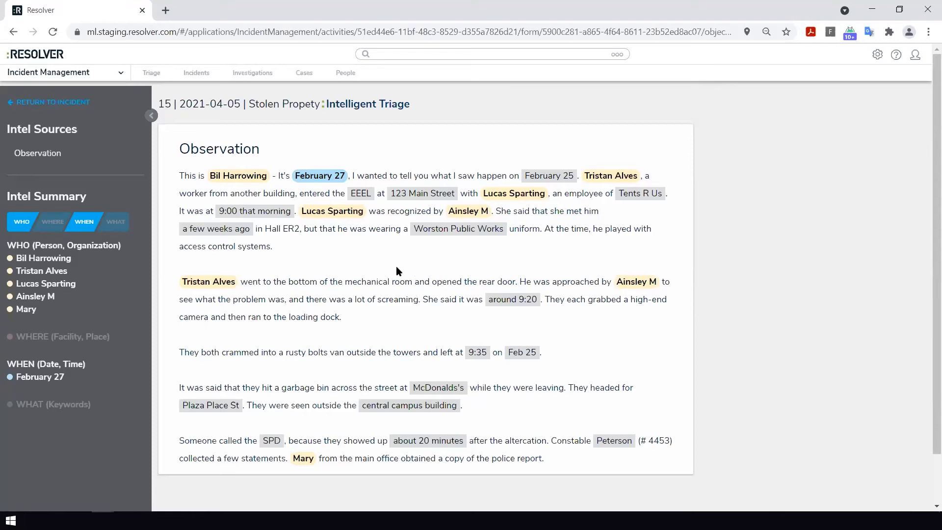
mouse_move(570, 212)
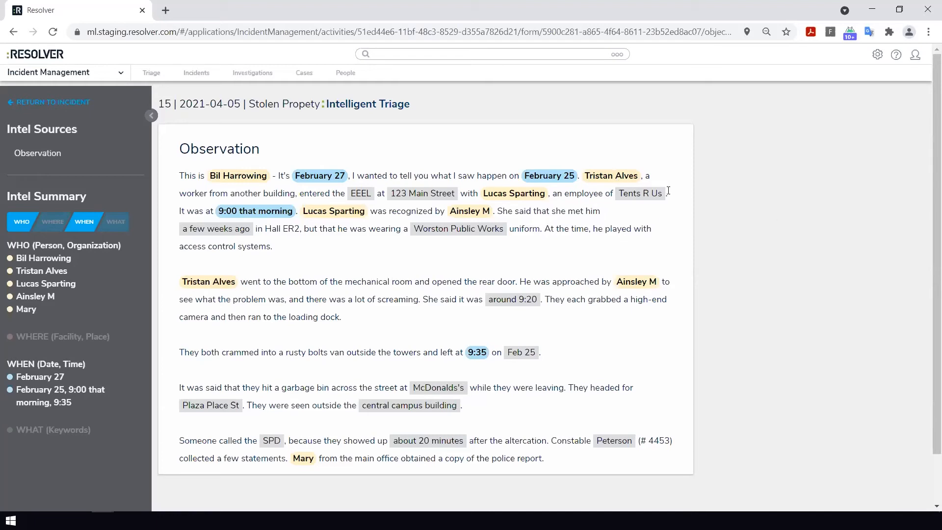
Look up Tents R Us and Worston Public Works, then involve Worston Public Works as an Organization of Interest.
left_click(640, 193)
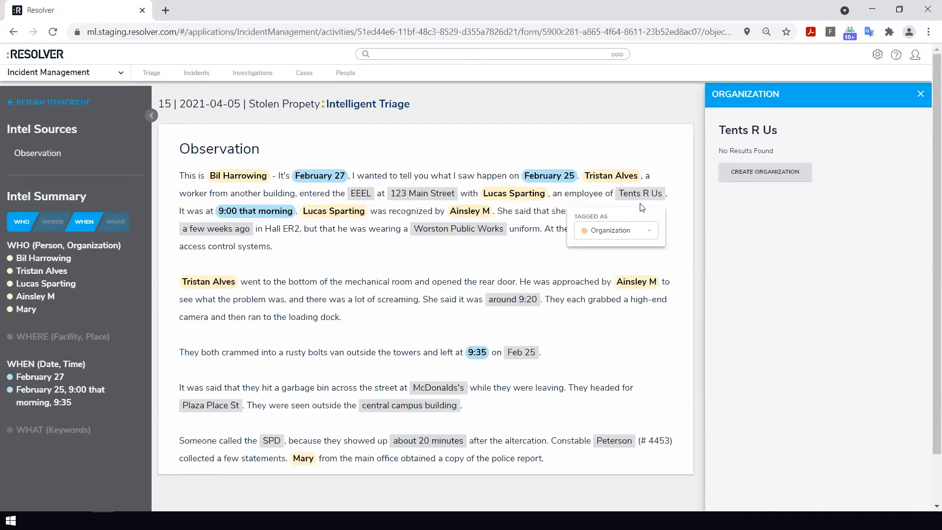
mouse_move(709, 199)
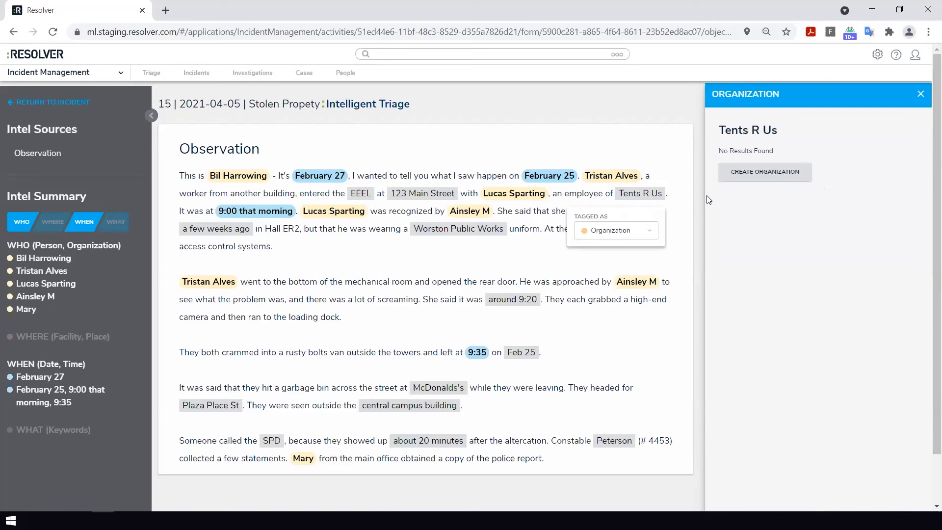
mouse_move(675, 194)
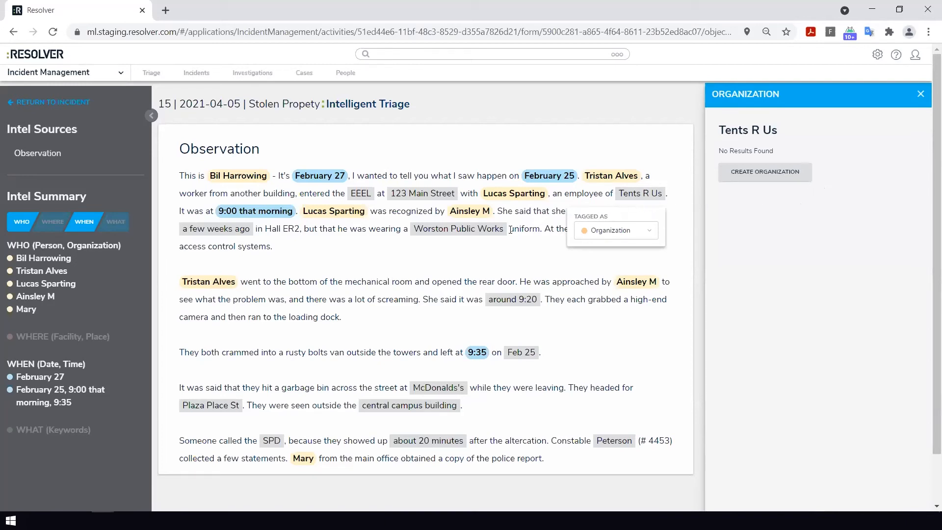
left_click(458, 228)
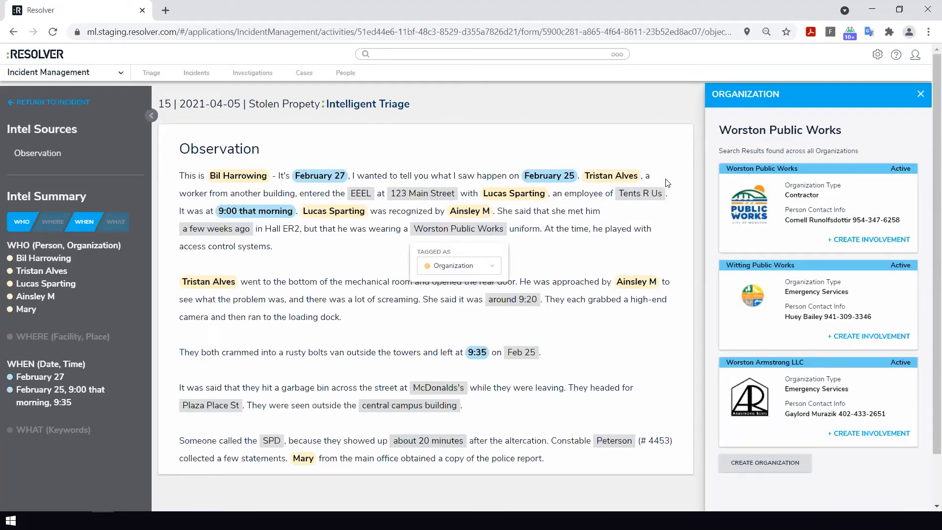
scroll("down", 3)
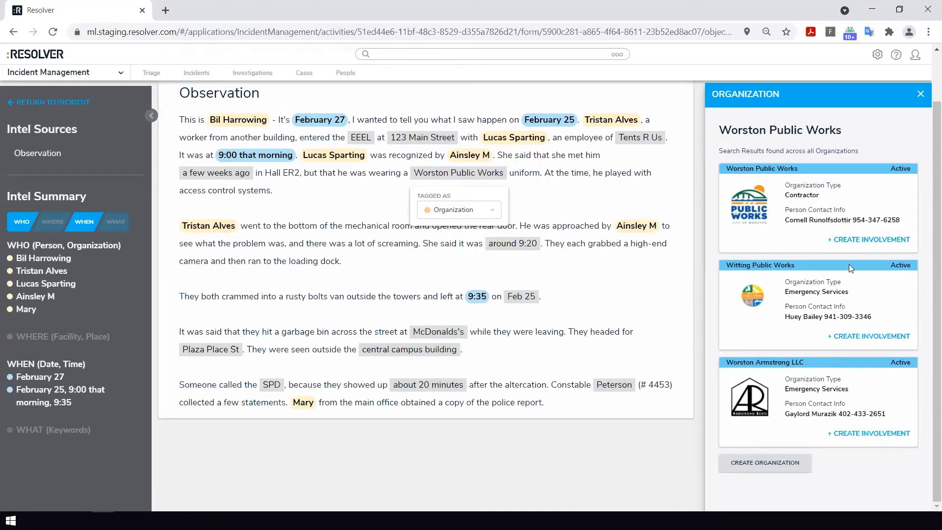
left_click(869, 239)
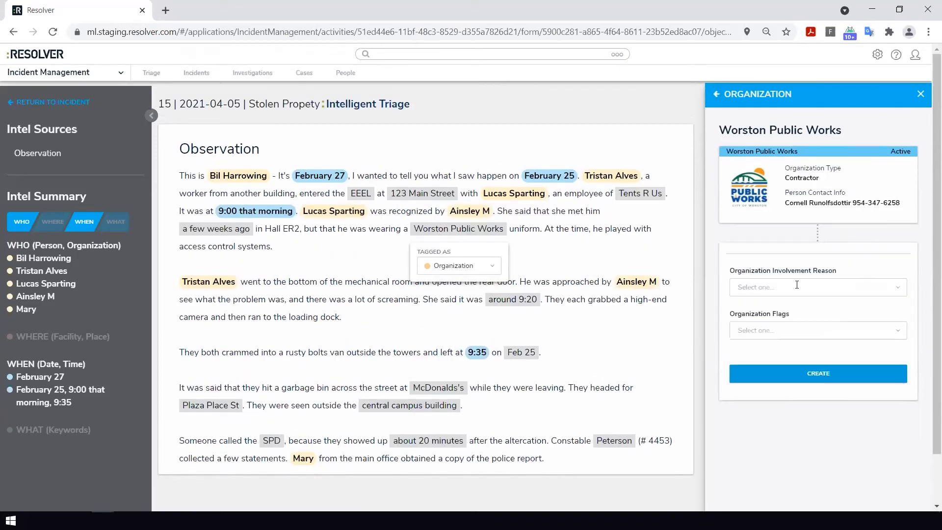
left_click(817, 287)
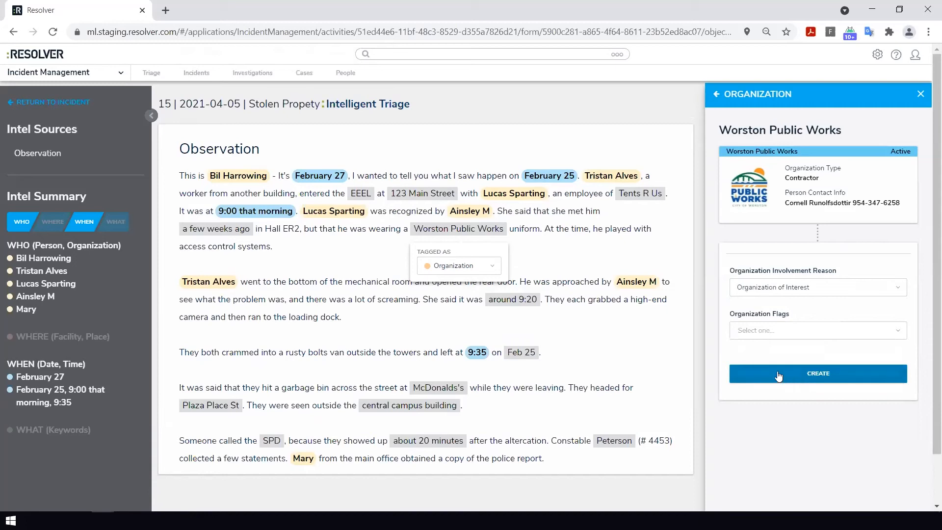
left_click(818, 373)
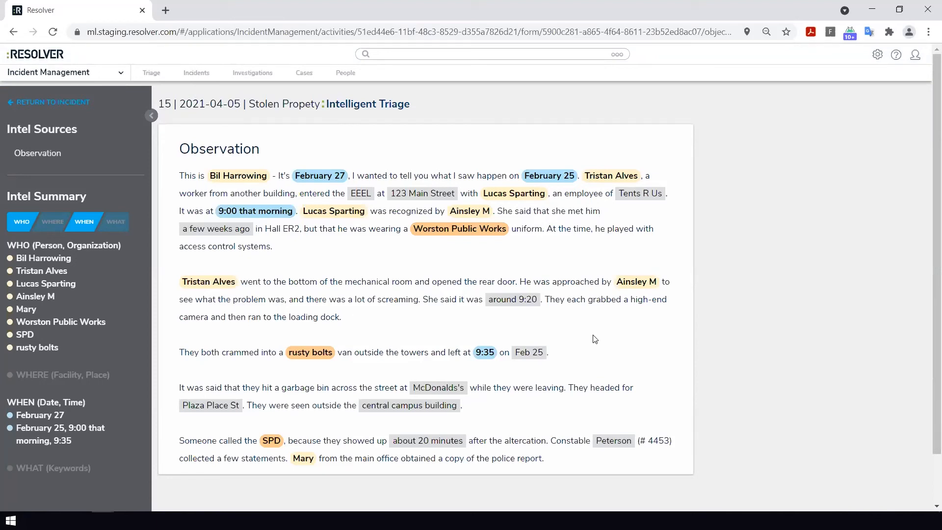
mouse_move(588, 336)
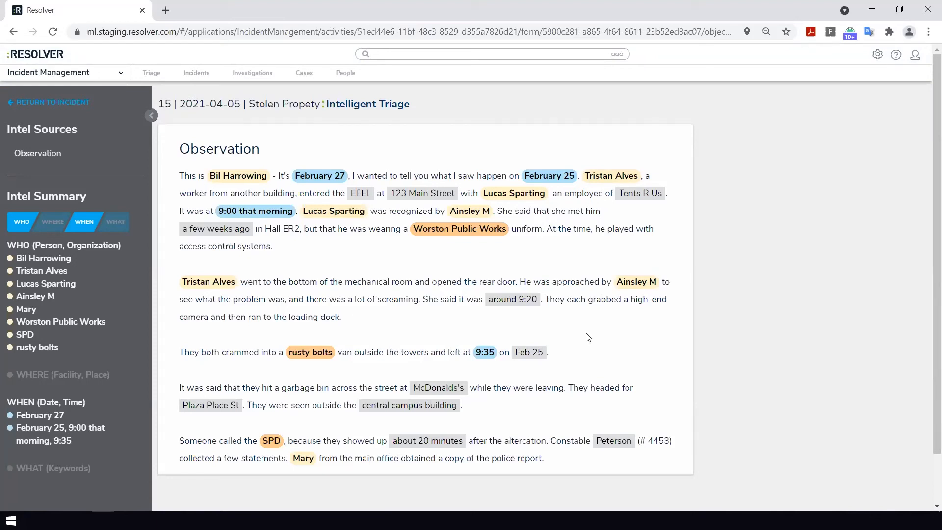
mouse_move(360, 245)
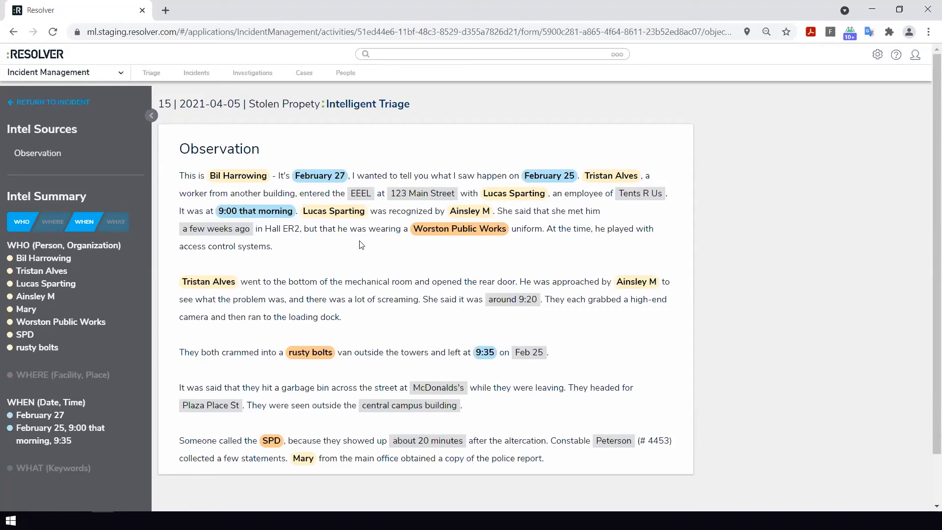
mouse_move(360, 193)
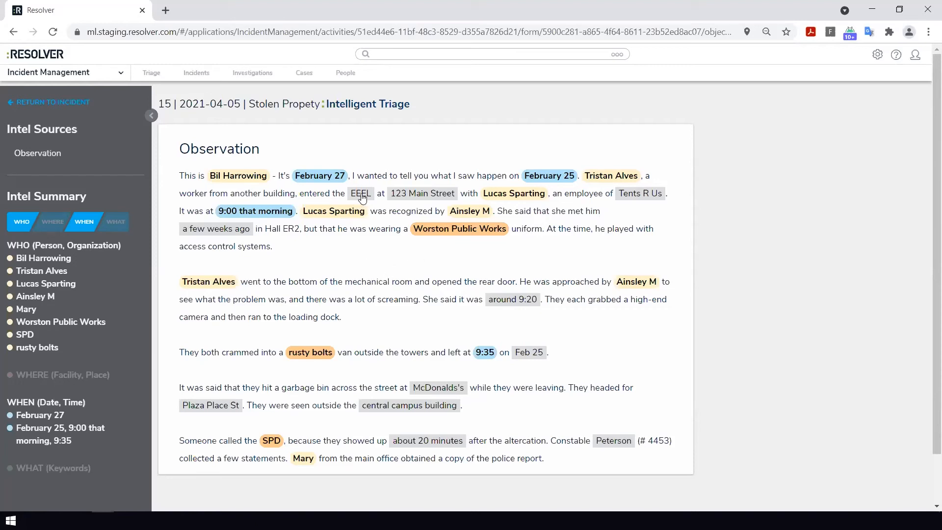
Tag EEEL as the place 123 Main Street, linked to the Electrical Engineering Building.
left_click(361, 193)
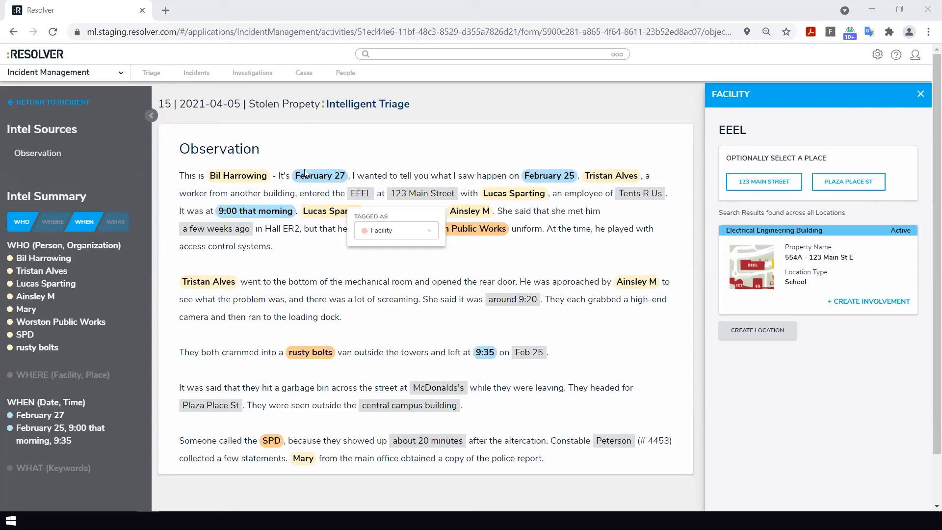
left_click(764, 181)
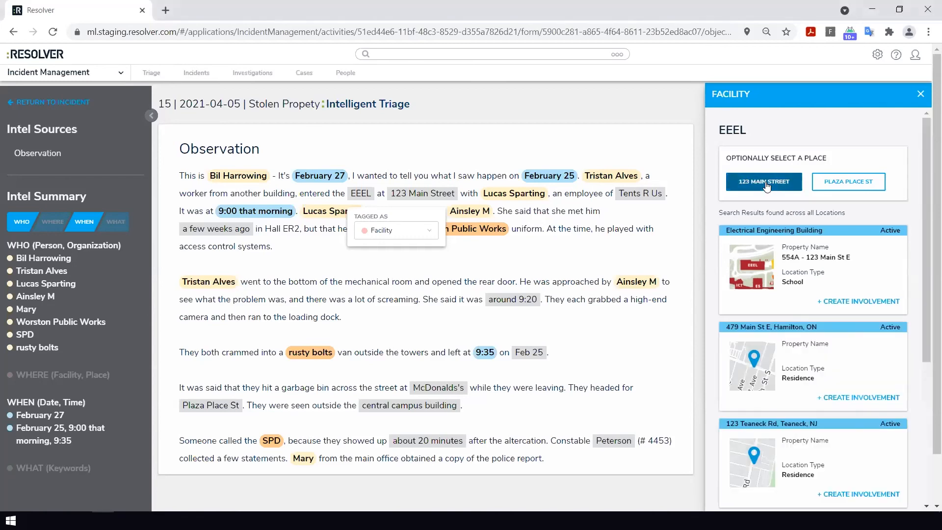
mouse_move(797, 128)
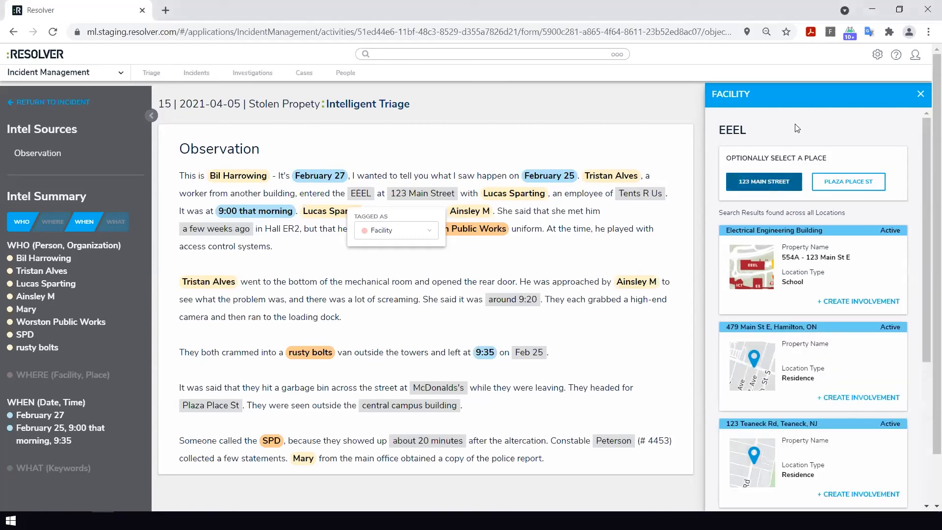
scroll("down", 3)
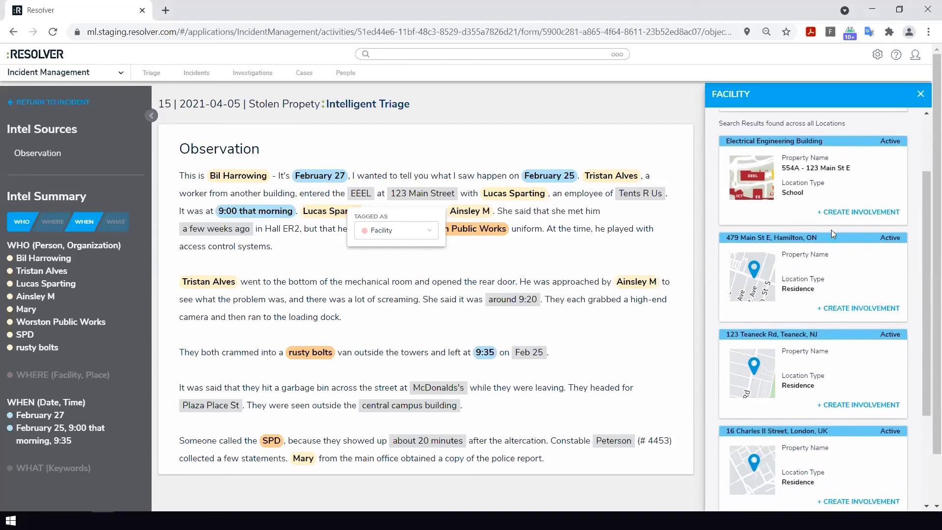
scroll("down", 3)
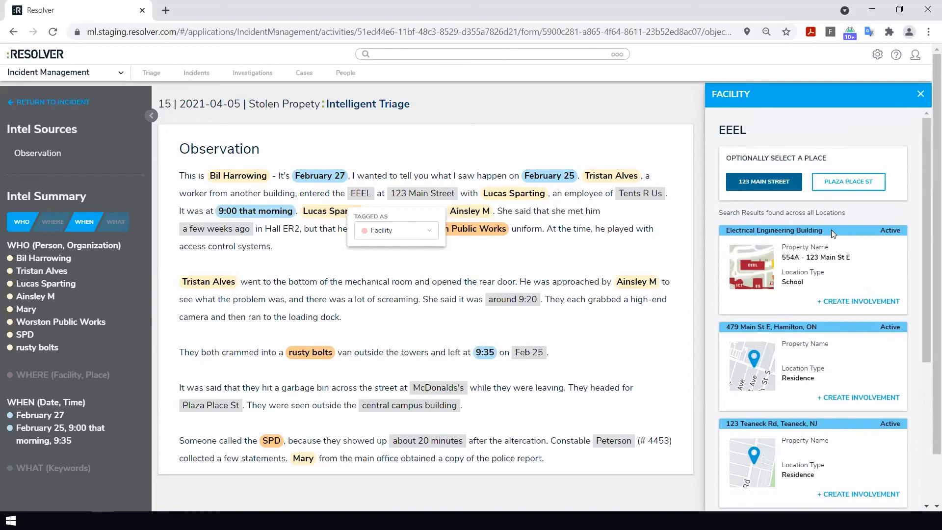
left_click(774, 230)
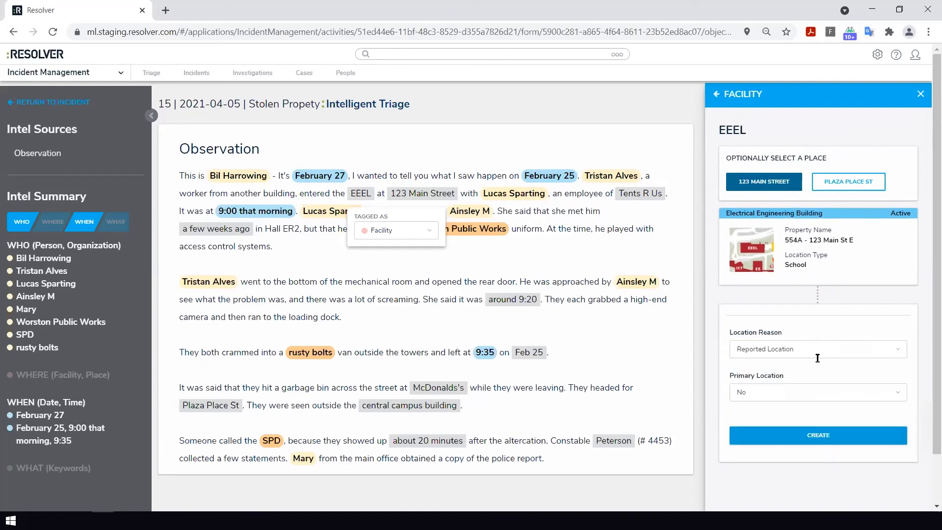
Create the EEEL involvement with reason Reported Location and Primary Yes.
left_click(815, 348)
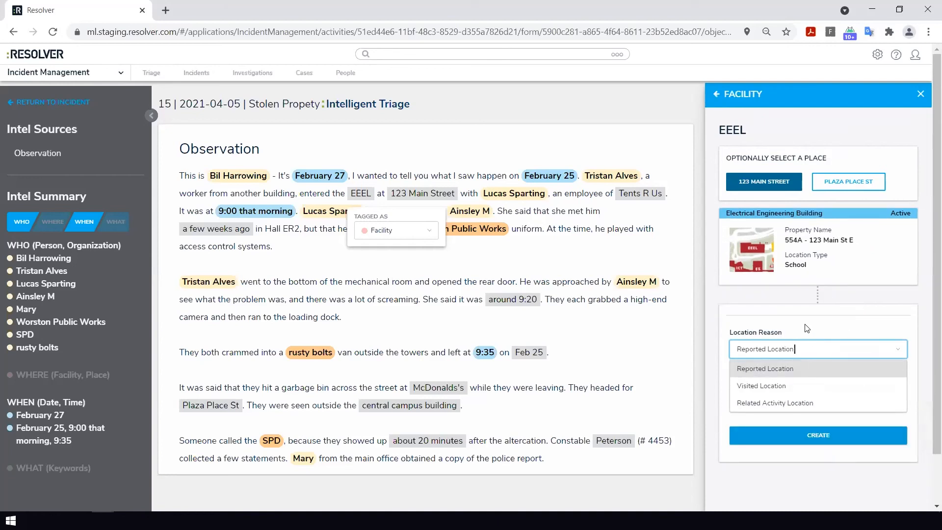
left_click(764, 368)
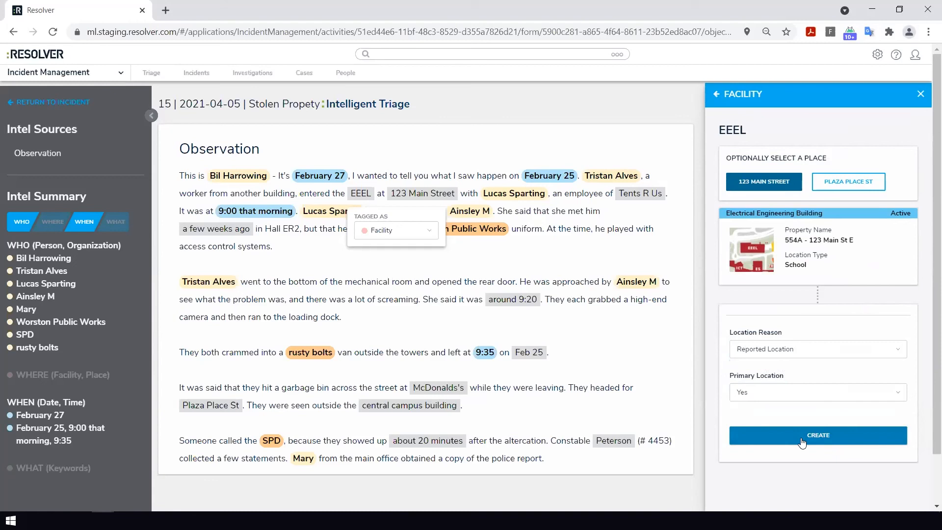
left_click(818, 435)
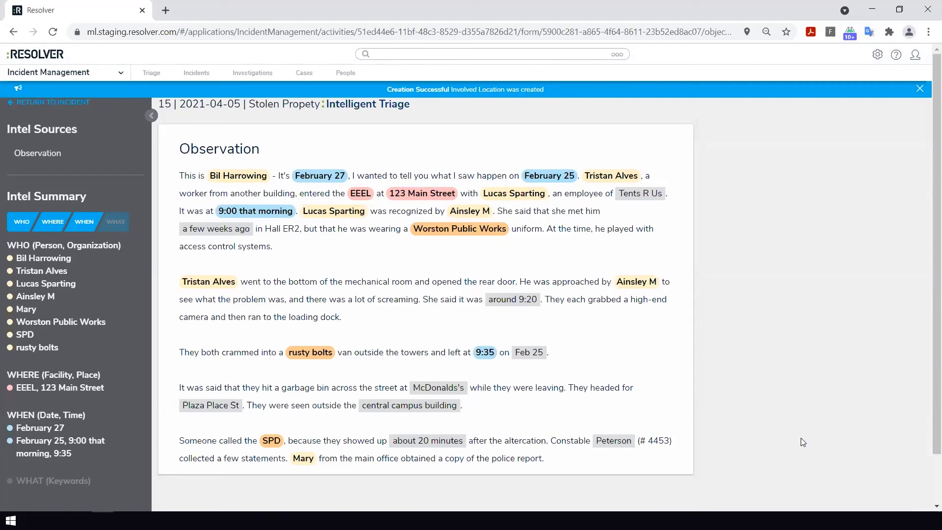
mouse_move(554, 334)
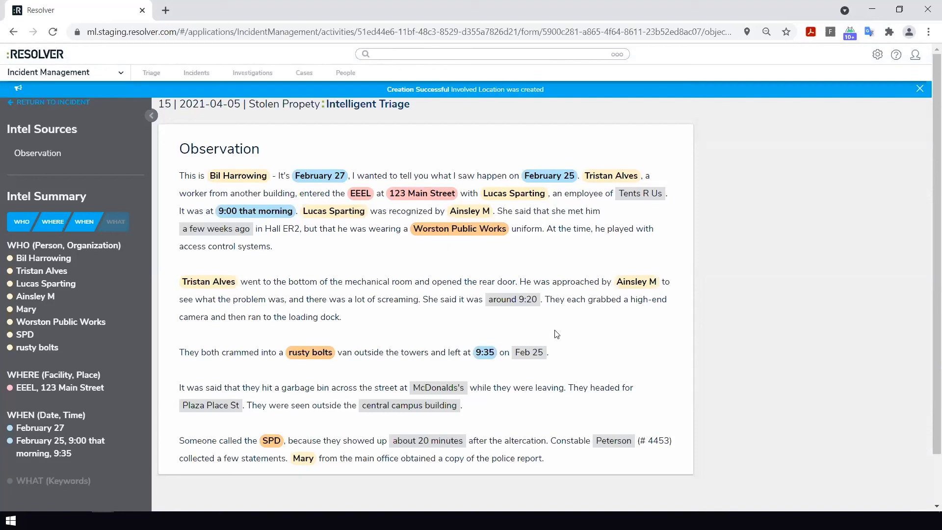
mouse_move(526, 340)
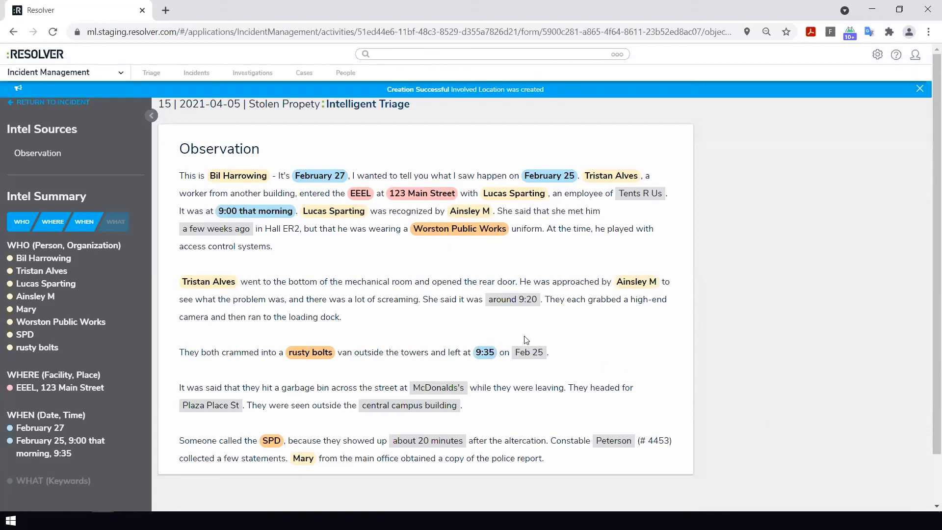
Tag ER2 as a Facility and involve Standish Warehouse ER2 as a Related Activity Location.
left_click(920, 90)
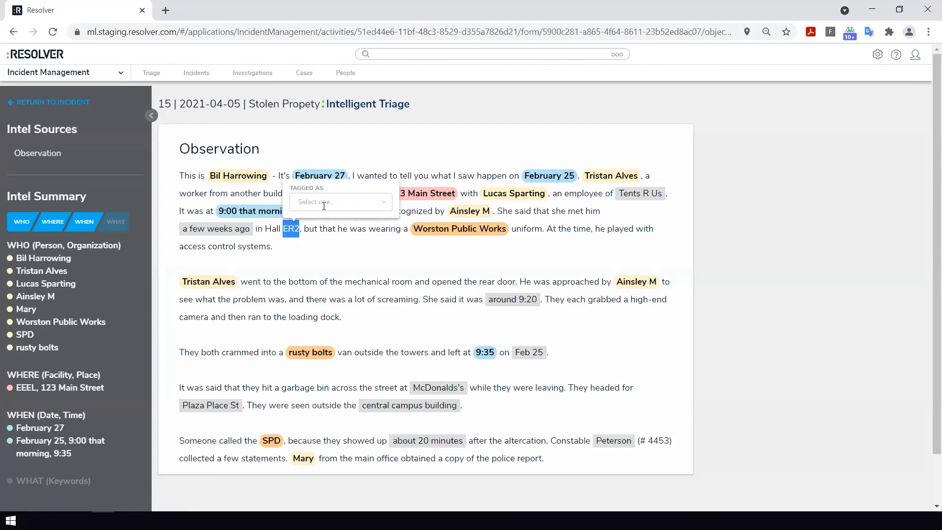
left_click(340, 201)
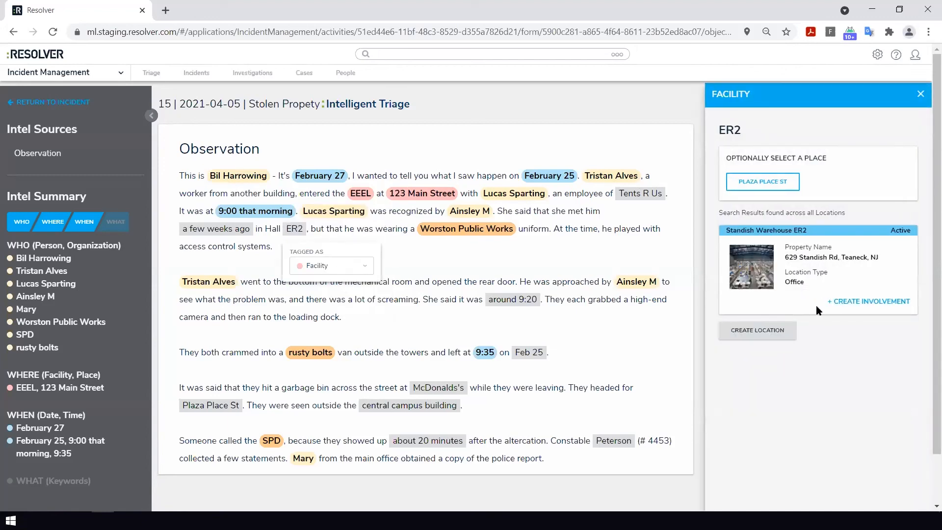
left_click(757, 330)
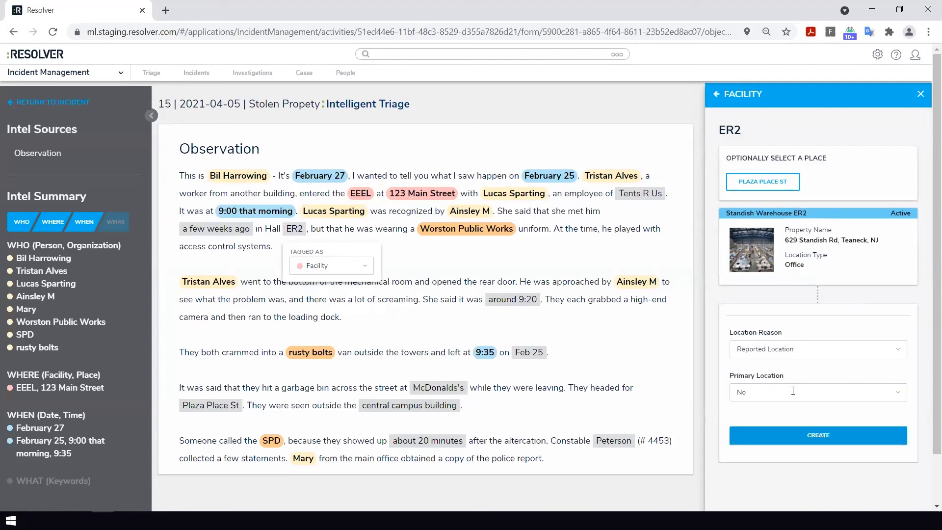
left_click(817, 349)
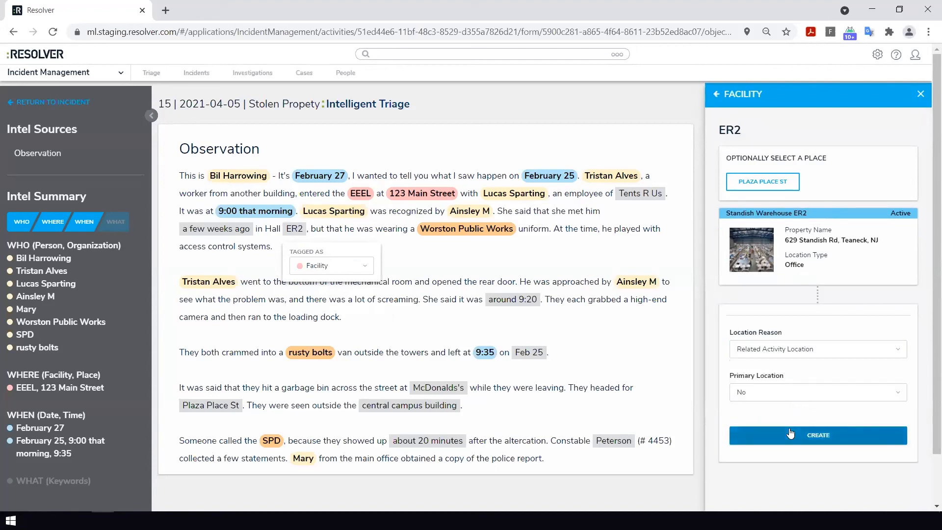
left_click(818, 435)
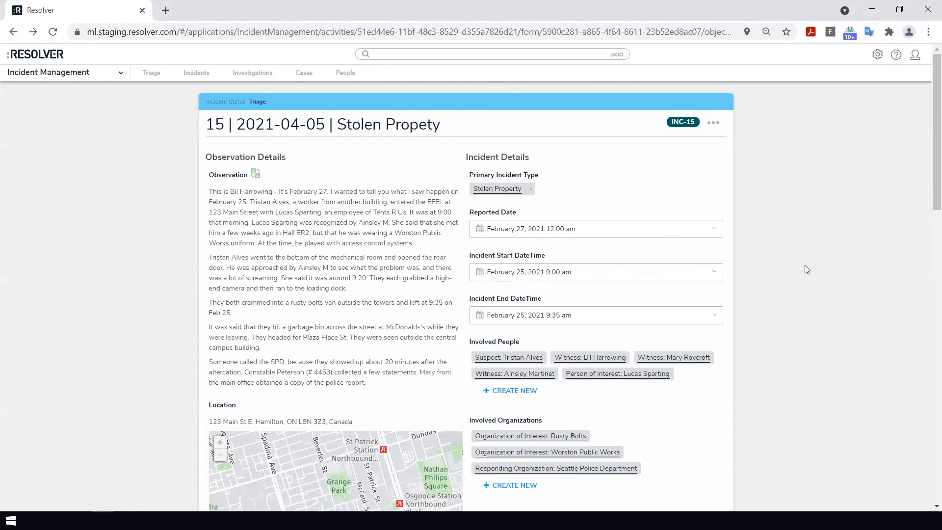
scroll("down", 3)
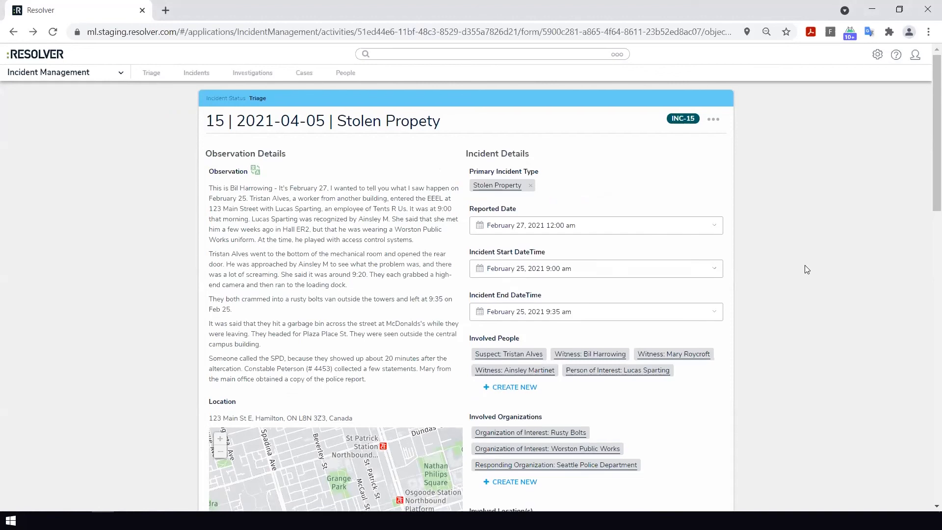
scroll("down", 3)
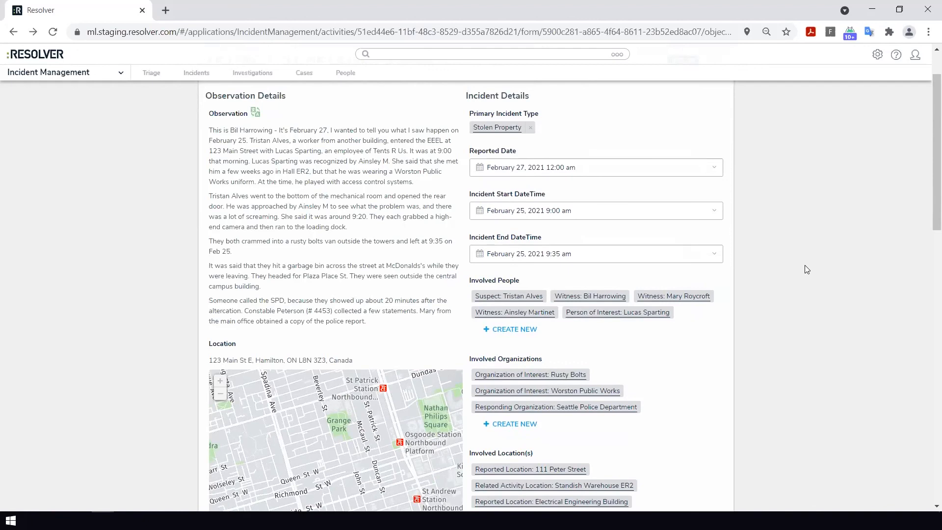
scroll("down", 3)
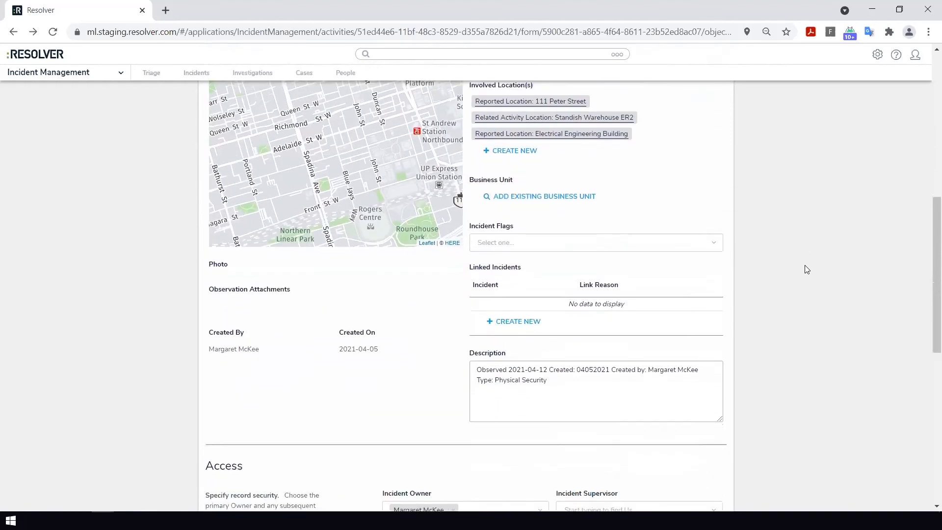
scroll("down", 3)
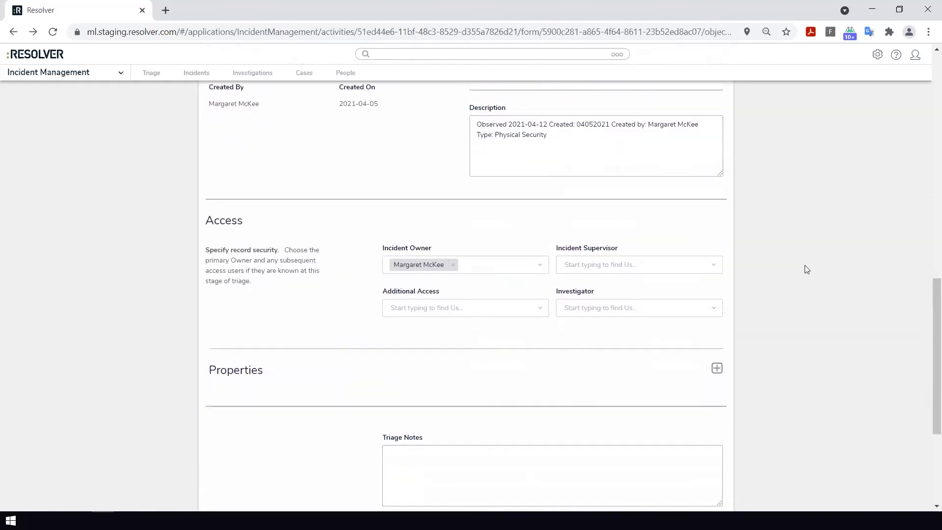